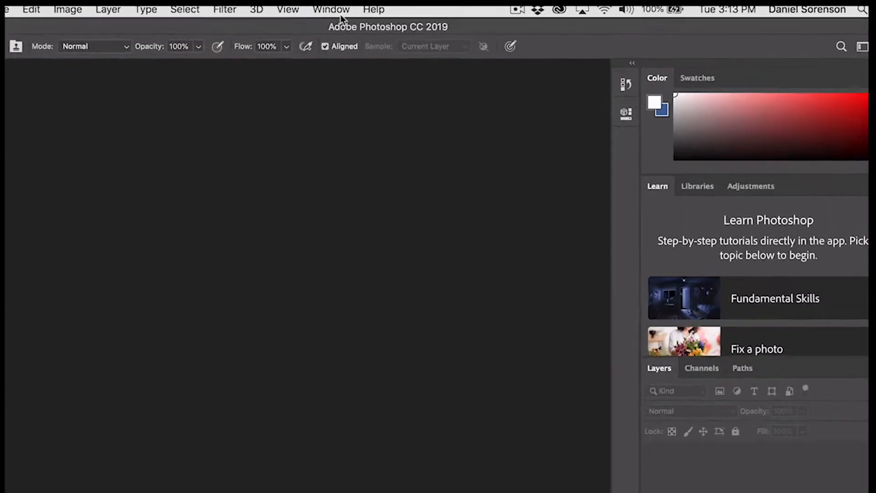
Reset the Essentials workspace and collapse the docked panels to icons.
left_click(330, 9)
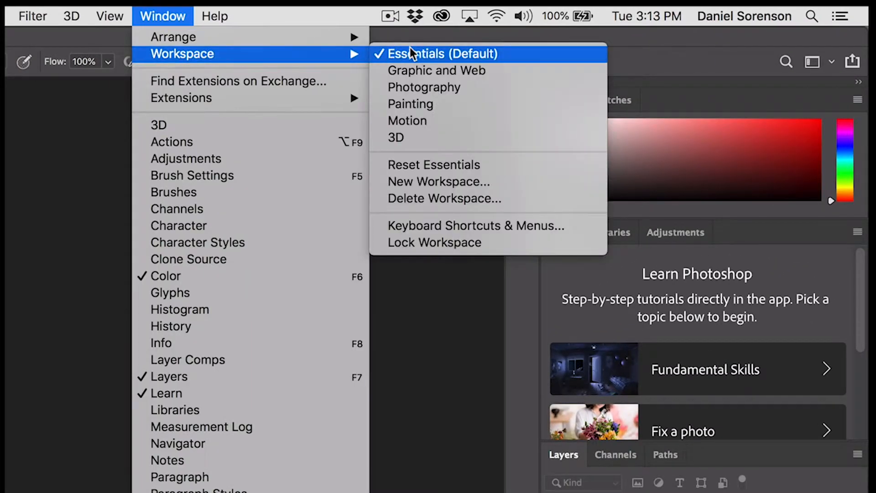
mouse_move(434, 171)
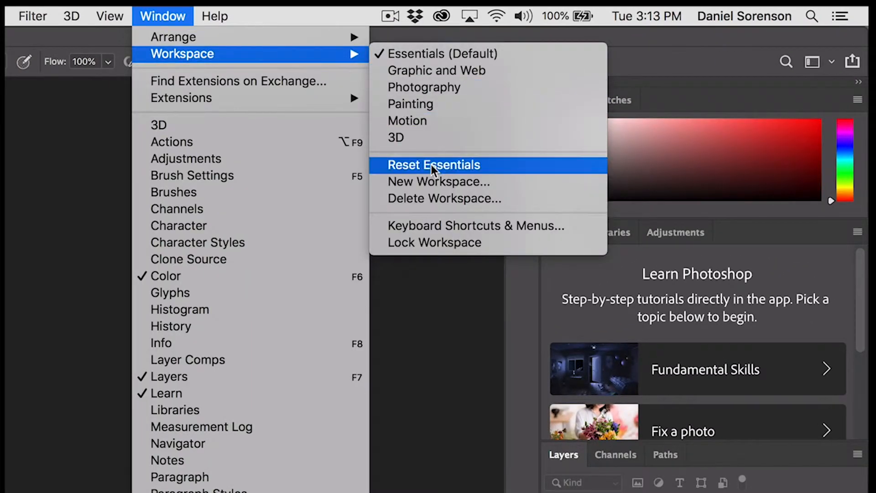
left_click(433, 165)
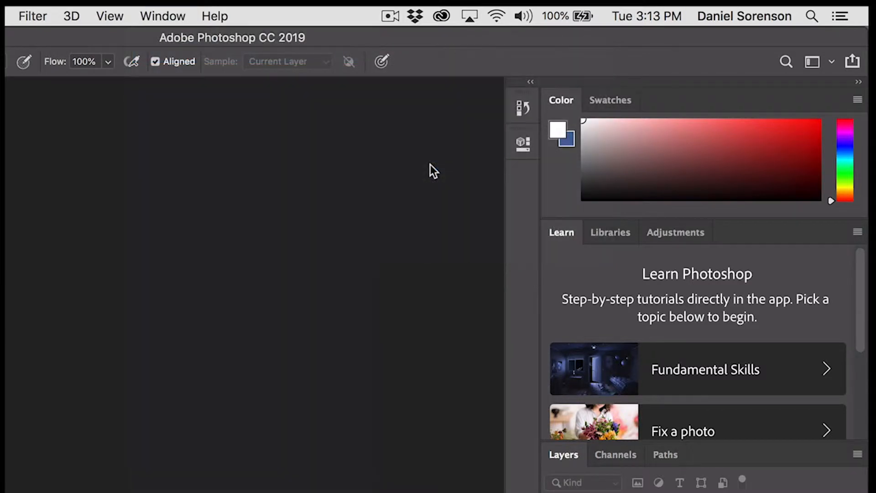
mouse_move(513, 405)
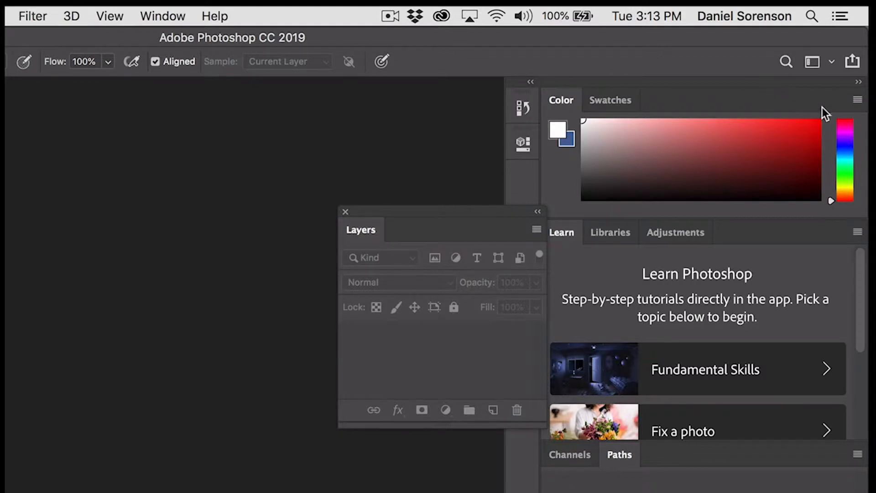
mouse_move(859, 83)
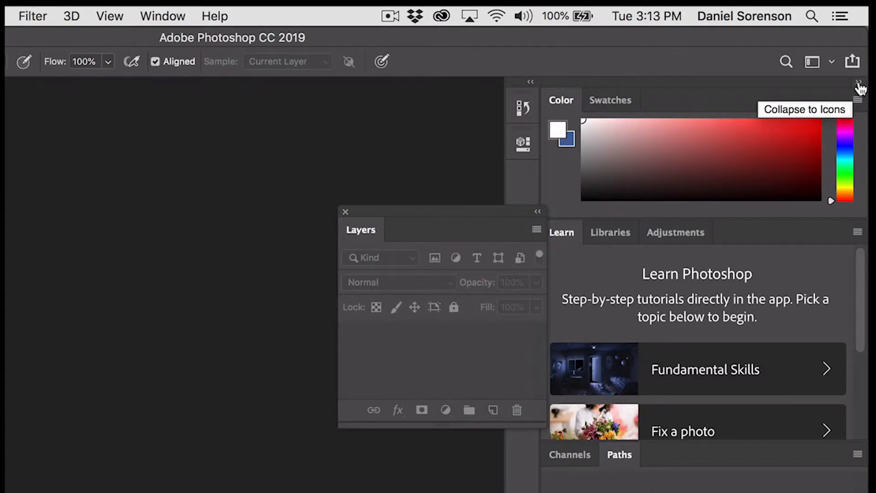
left_click(859, 85)
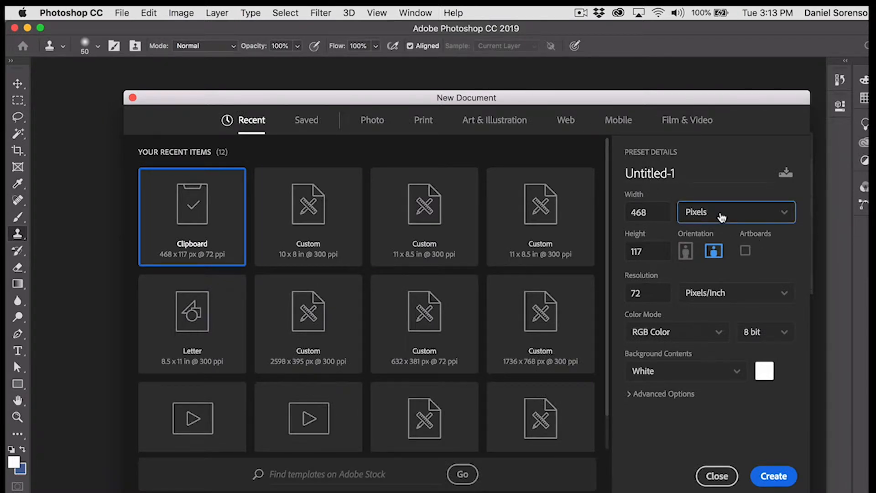
Create a new 10 × 8 inch, 300 ppi document in CMYK Color mode.
left_click(737, 213)
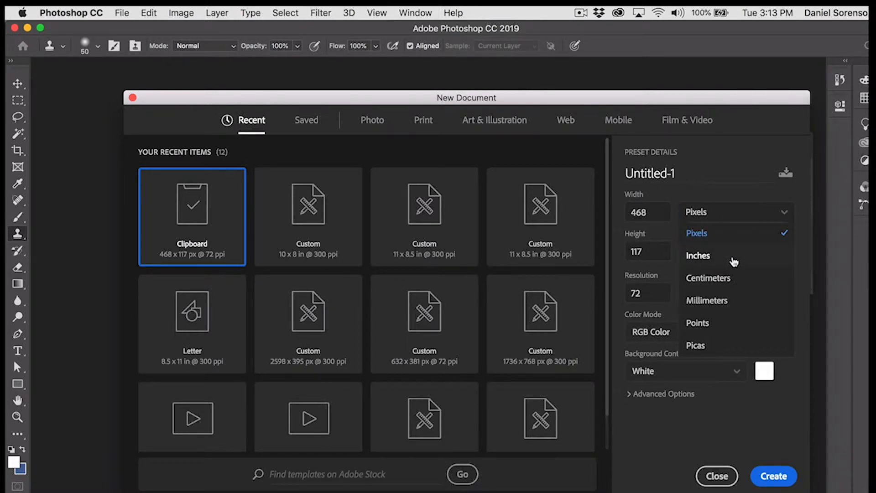
left_click(698, 255)
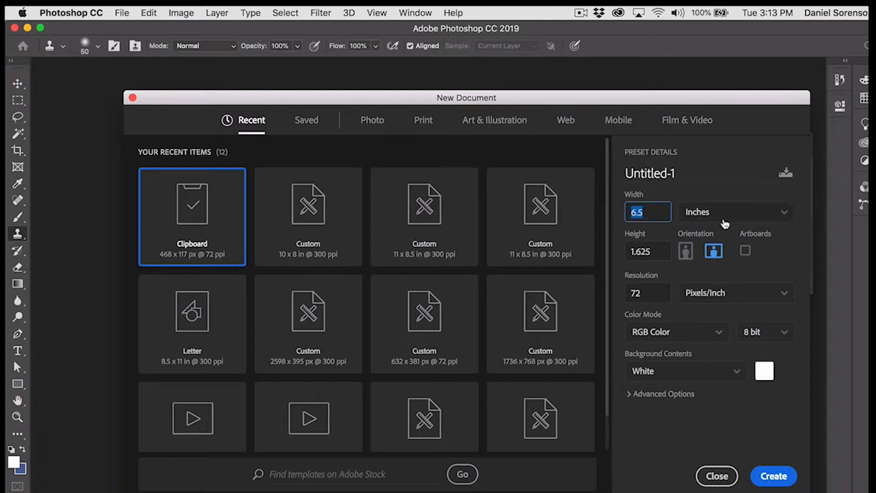
type("10")
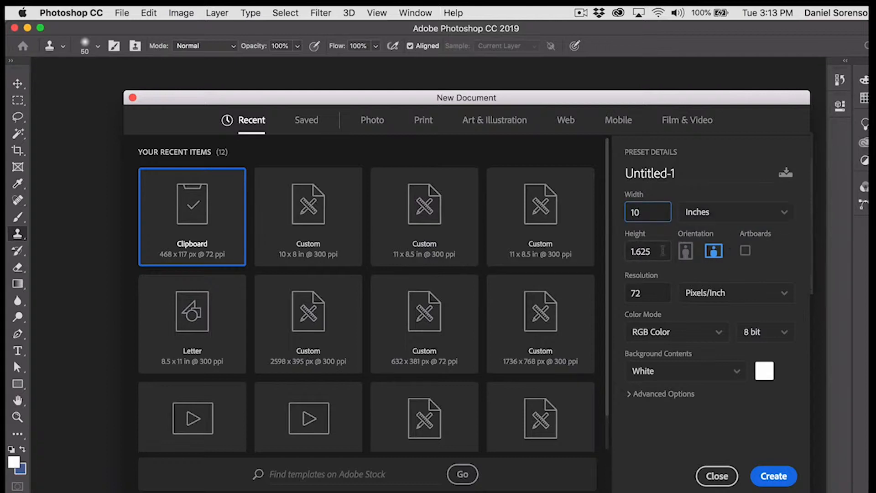
type("8")
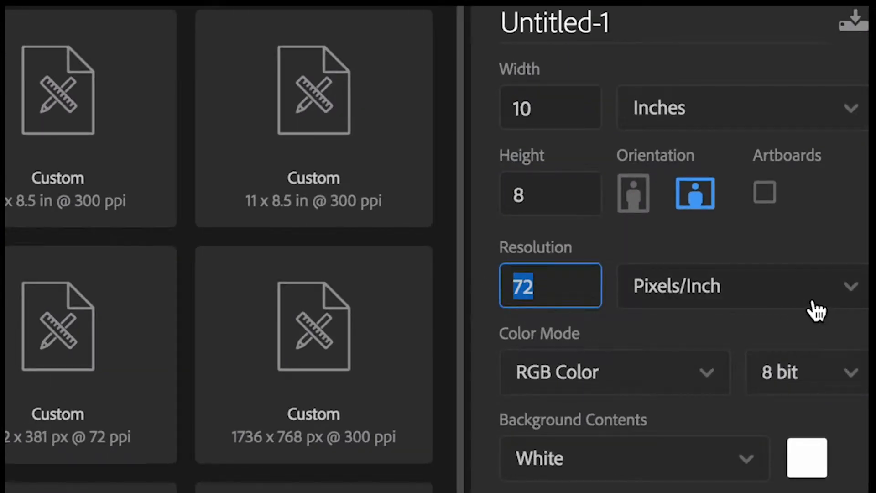
type("300")
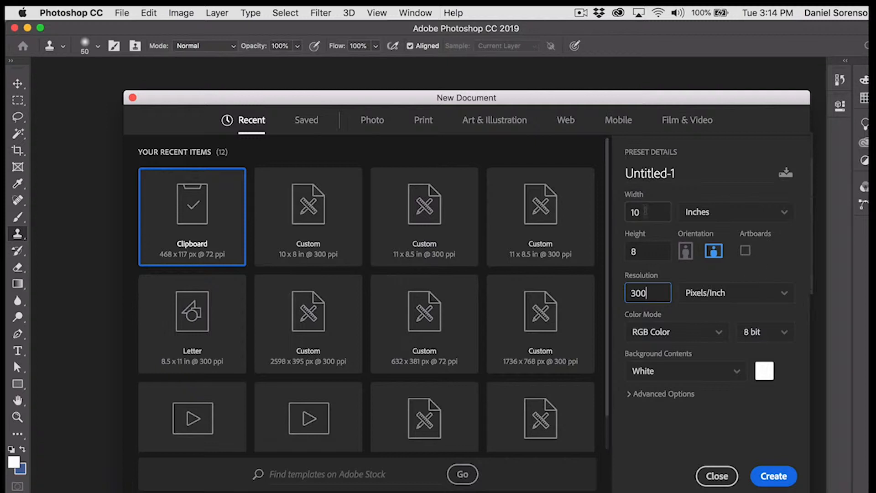
left_click(648, 212)
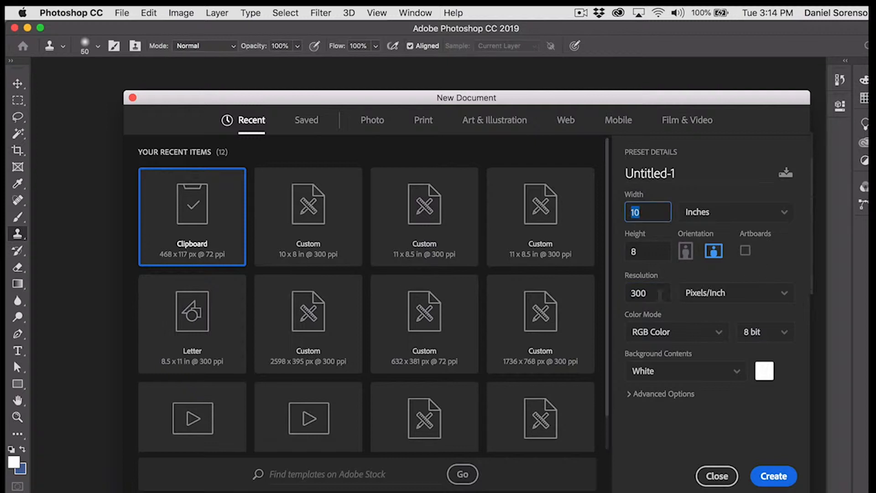
mouse_move(740, 302)
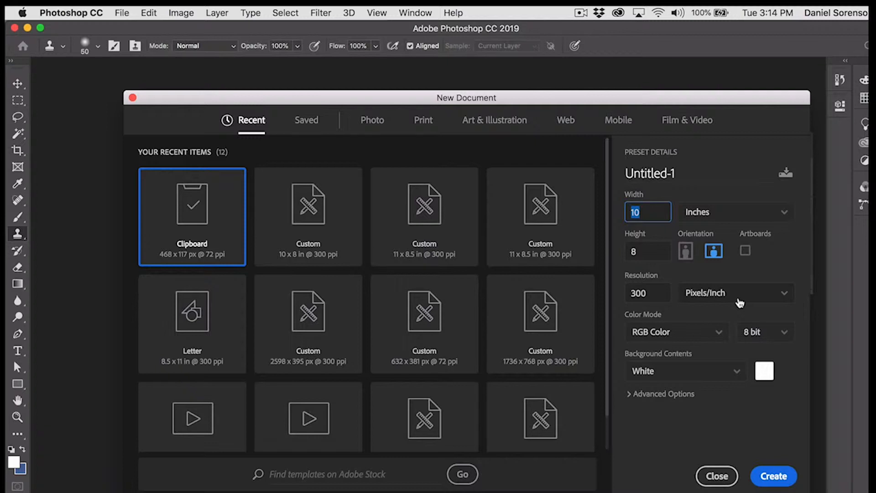
mouse_move(721, 335)
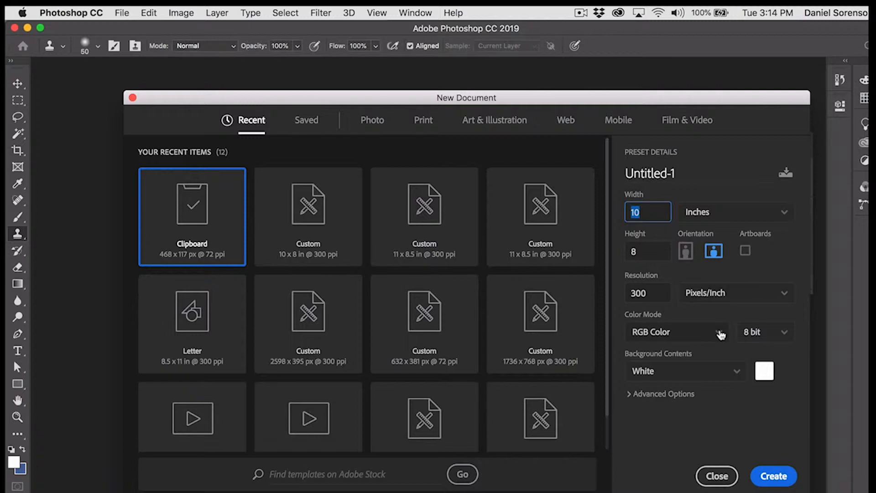
left_click(676, 333)
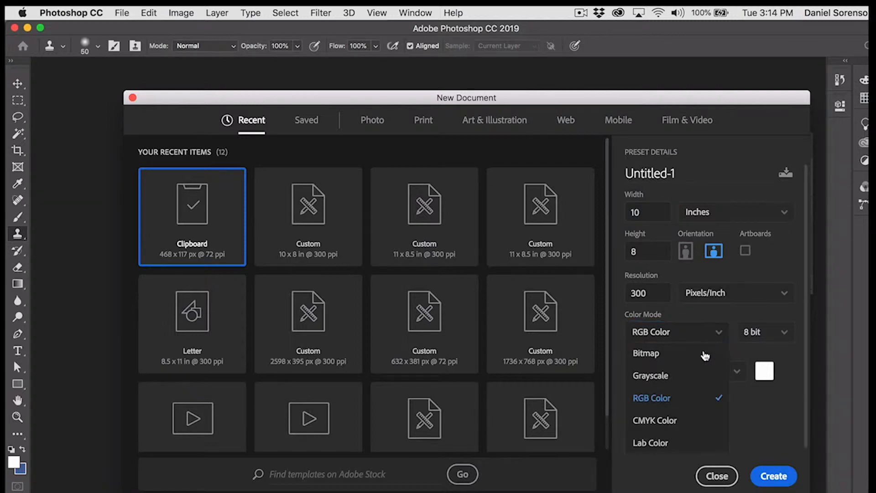
left_click(655, 420)
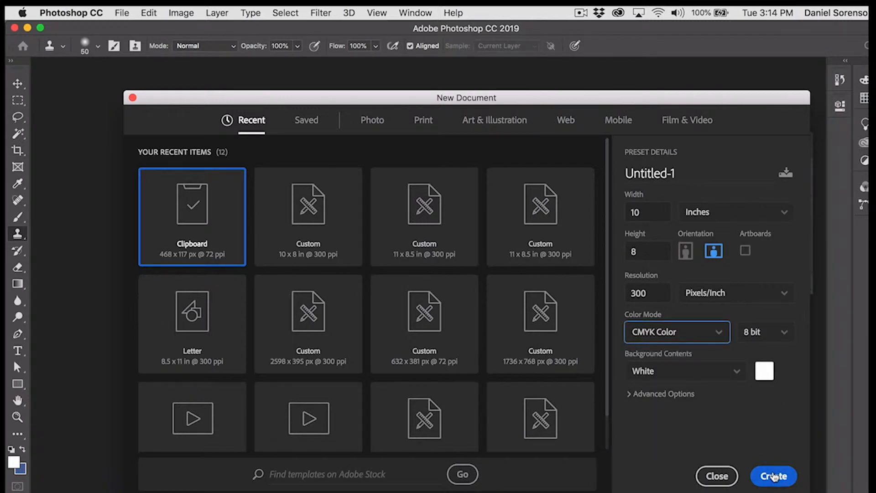
left_click(774, 476)
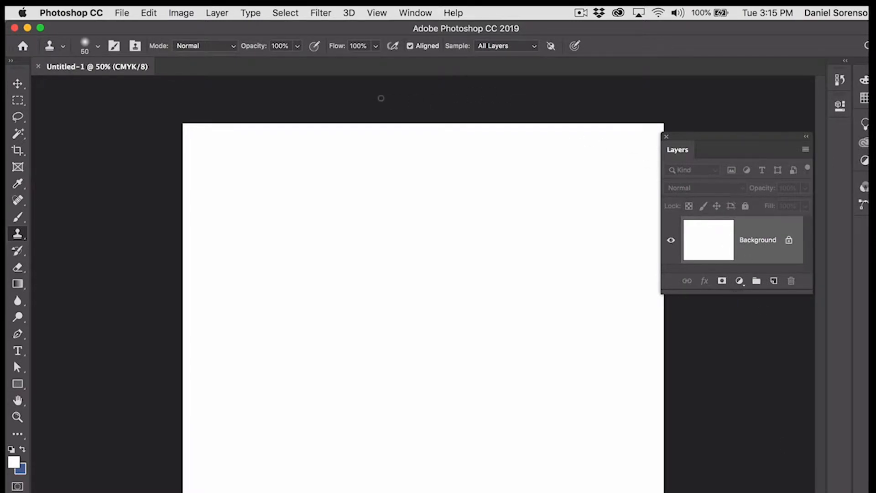
mouse_move(404, 93)
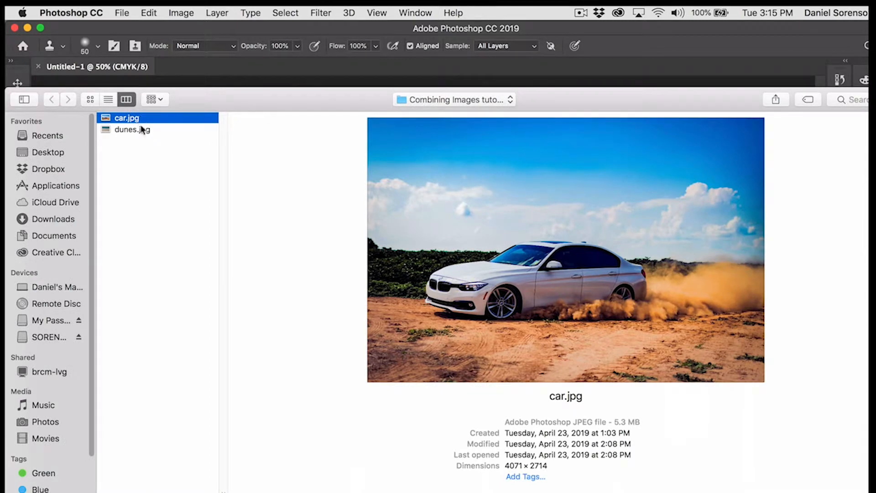
left_click(131, 130)
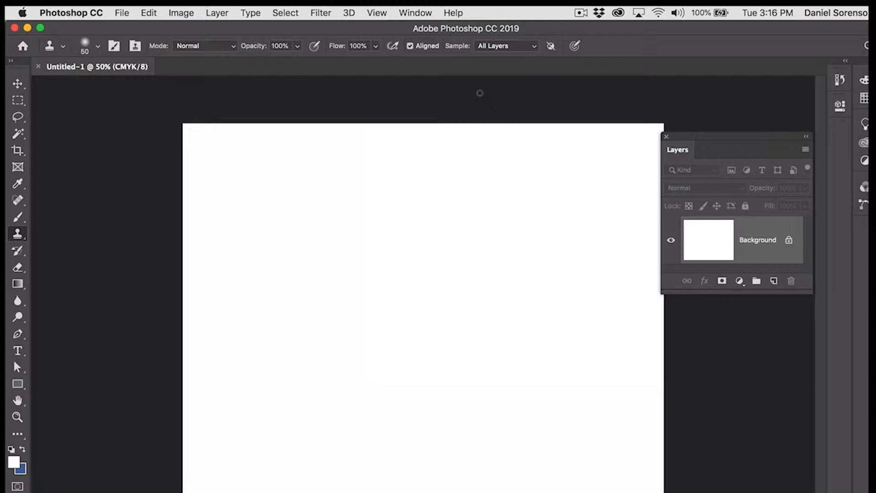
mouse_move(184, 106)
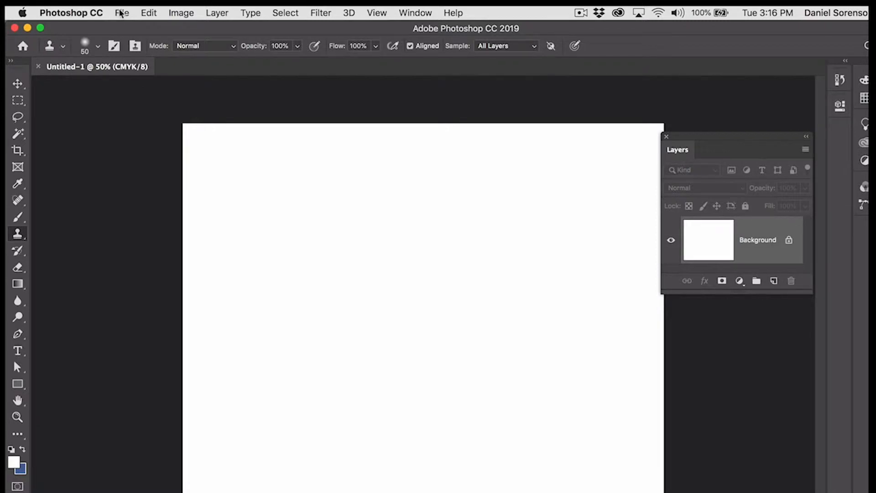
Place dunes.jpg into Untitled-1 with File > Place Embedded.
left_click(122, 13)
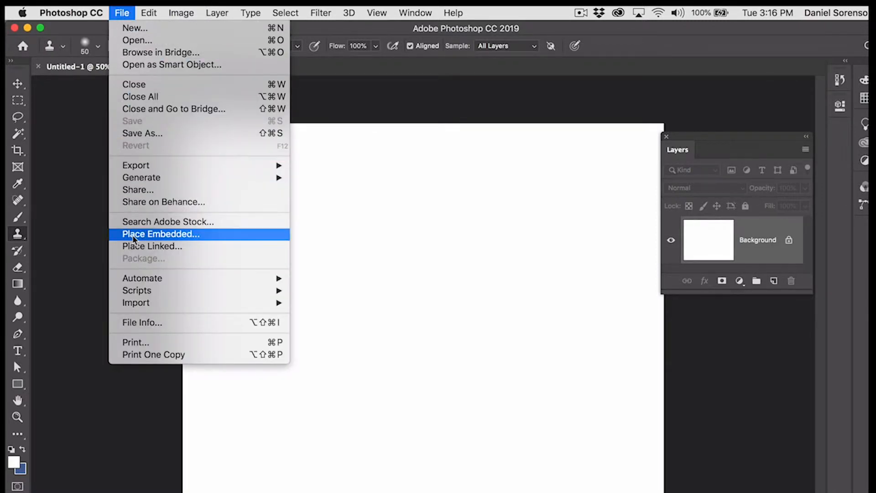
mouse_move(132, 253)
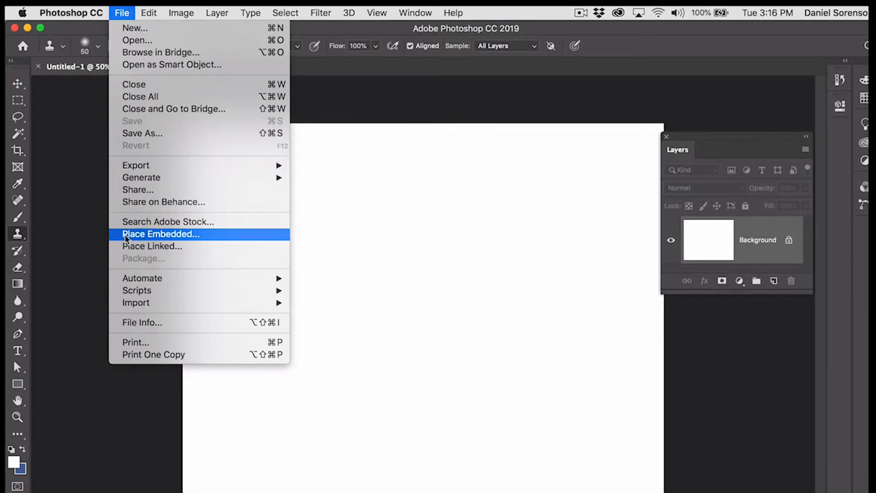
left_click(160, 234)
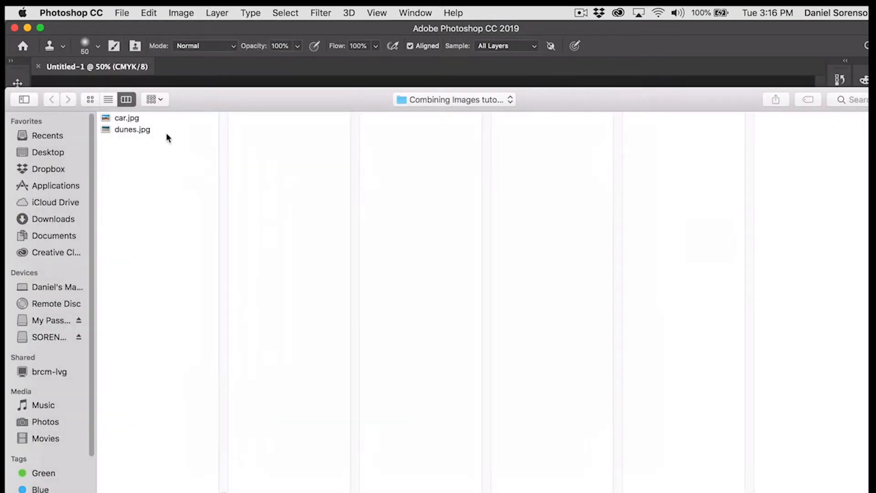
left_click(132, 130)
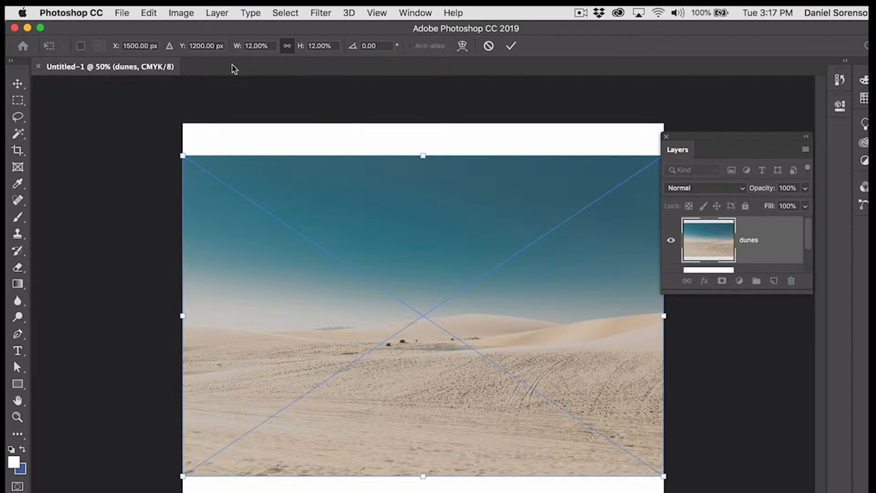
mouse_move(291, 220)
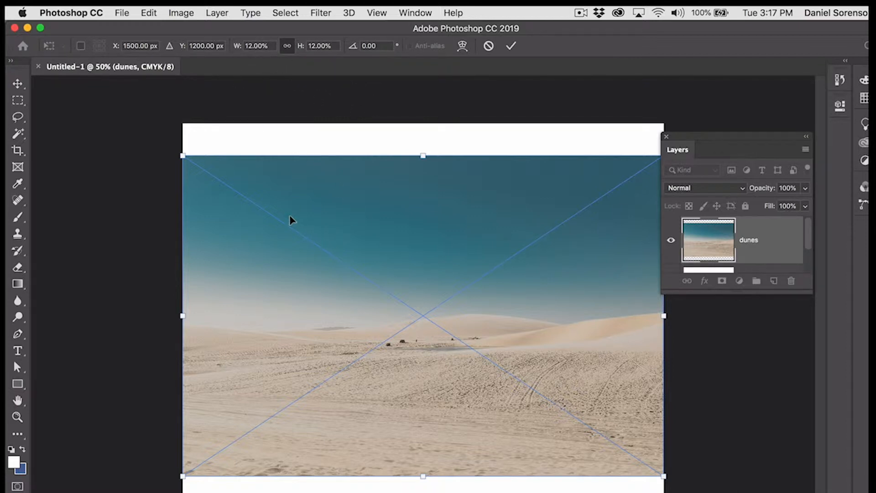
mouse_move(302, 208)
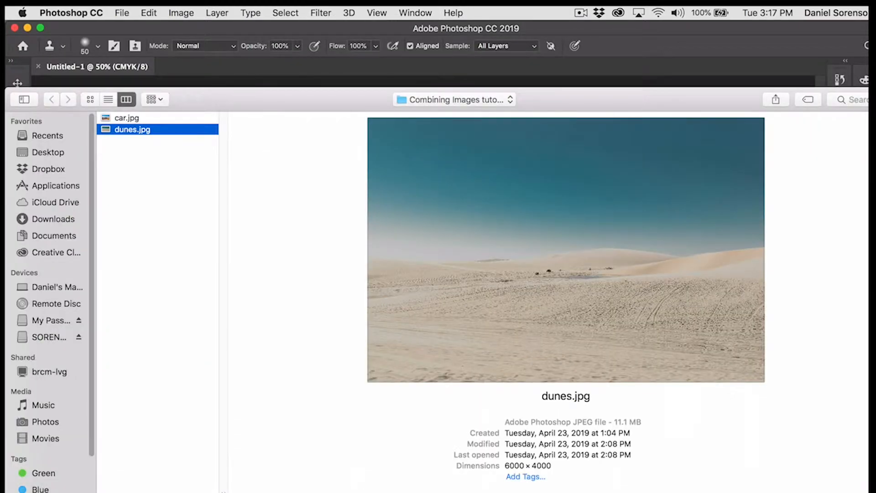
Set the opened dunes photo's resolution to 300 ppi in Image Size.
left_click(181, 12)
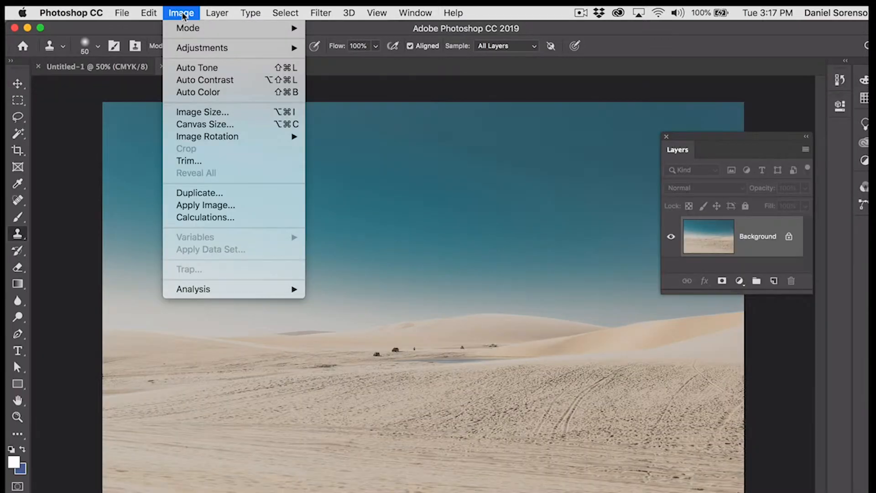
left_click(201, 111)
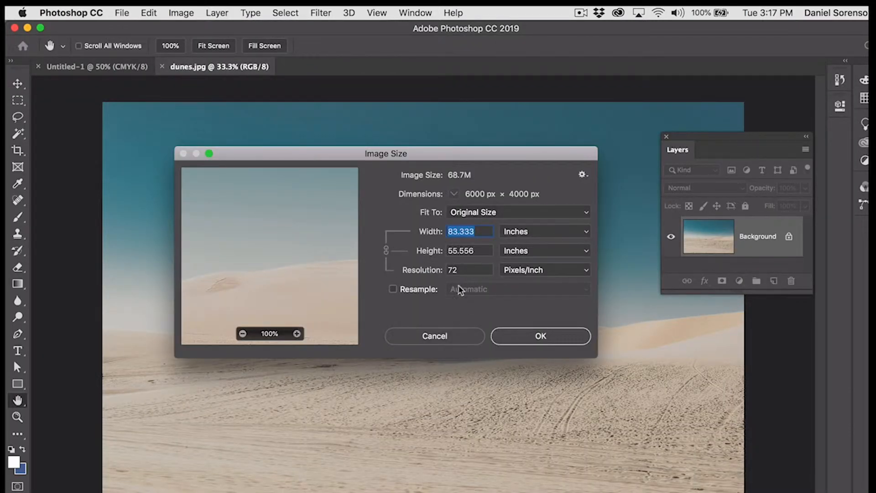
mouse_move(485, 280)
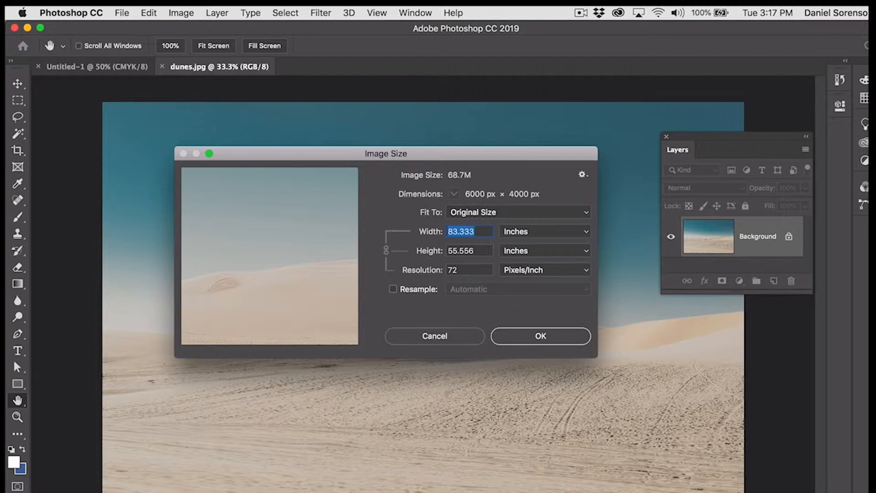
mouse_move(440, 241)
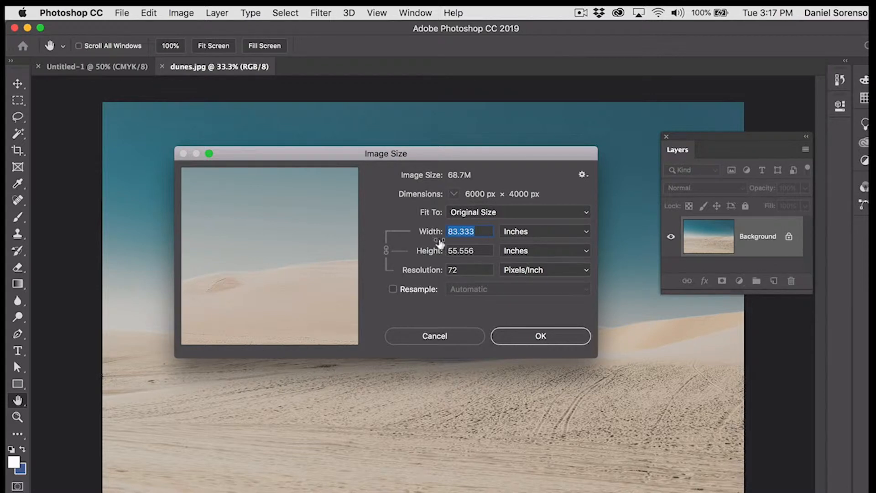
mouse_move(491, 248)
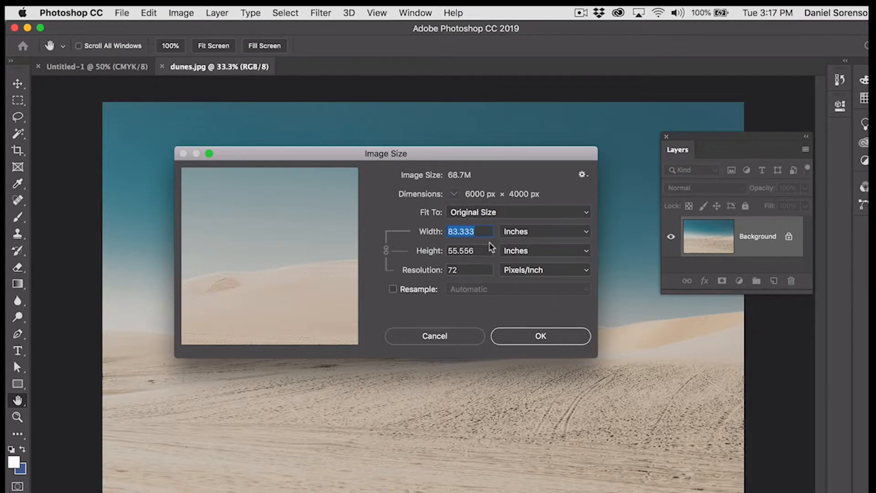
mouse_move(479, 281)
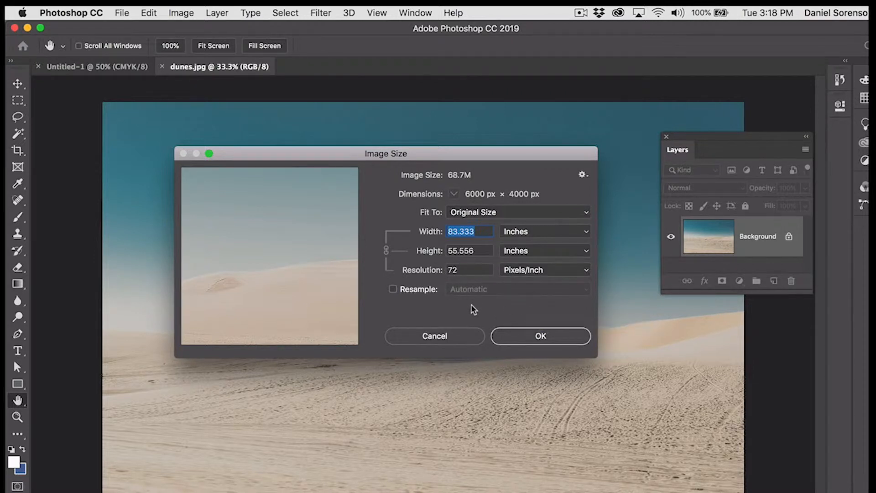
mouse_move(471, 309)
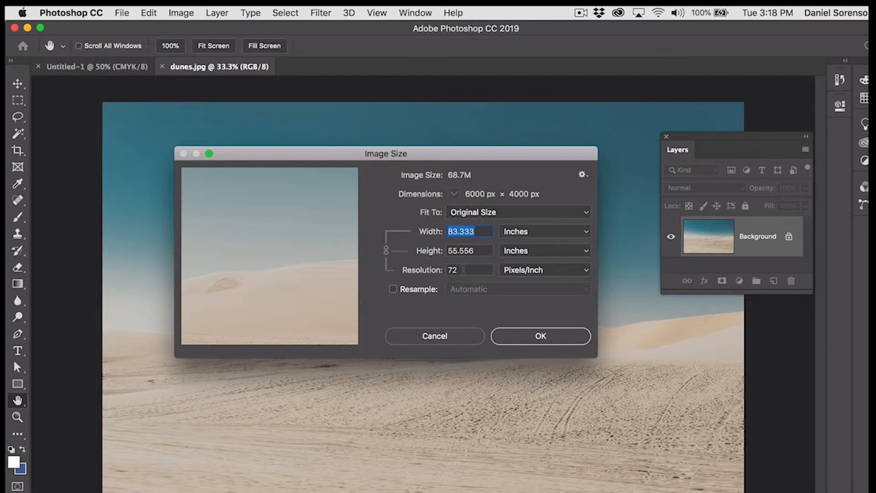
mouse_move(465, 270)
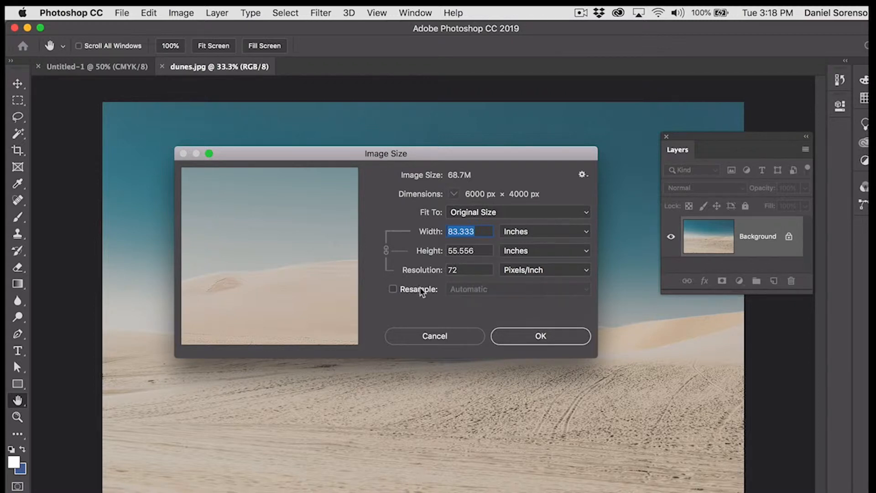
mouse_move(380, 300)
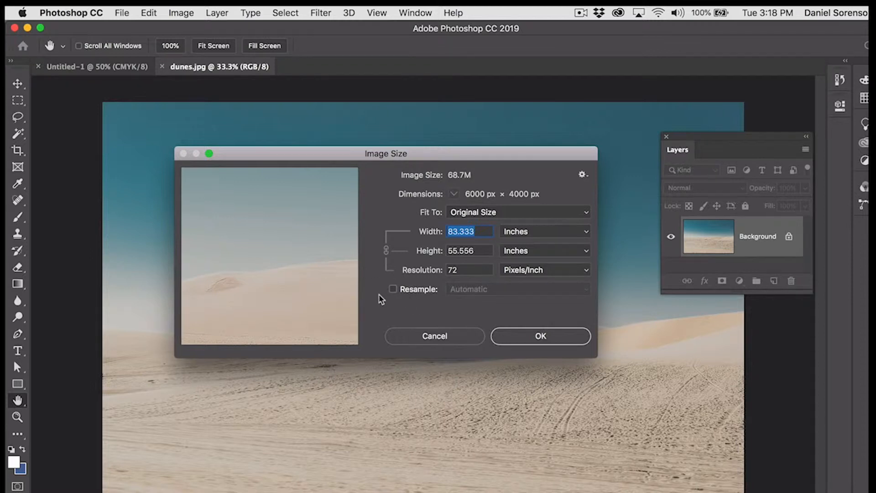
left_click(469, 270)
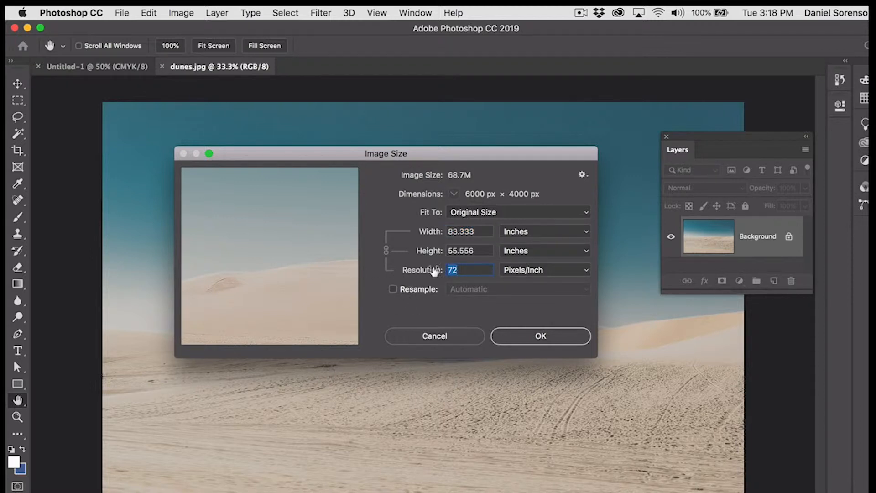
type("300")
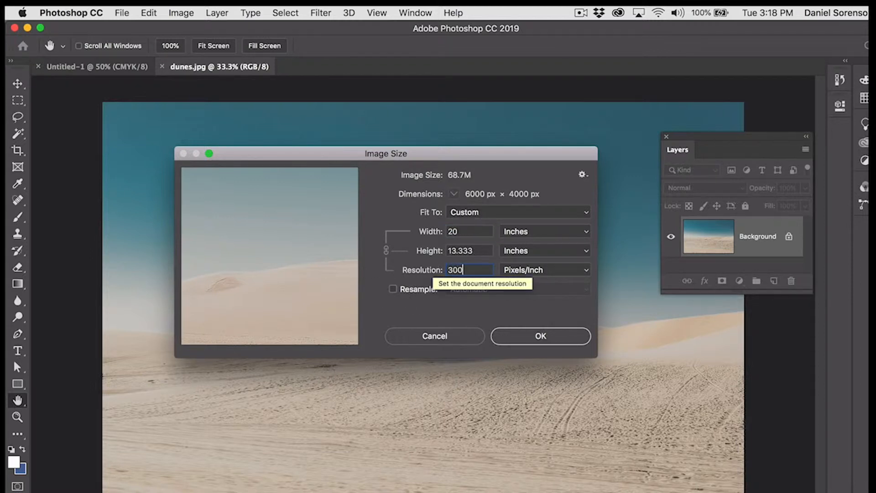
left_click(541, 336)
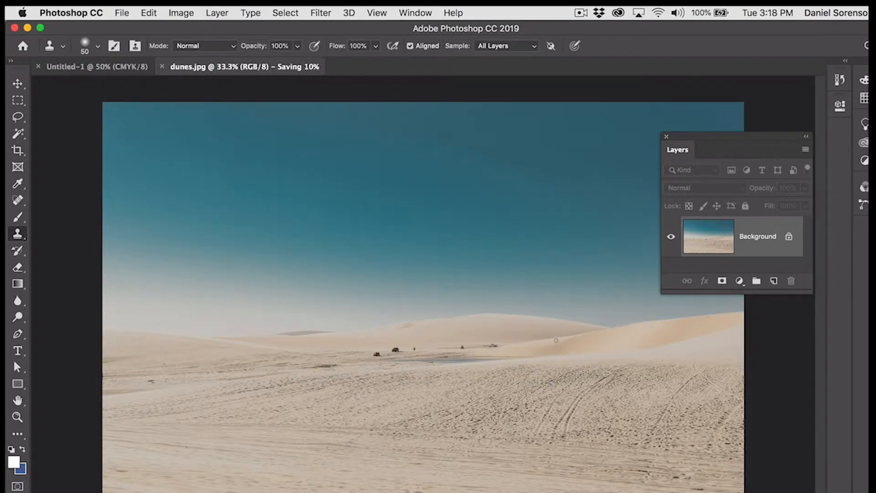
Close dunes.jpg and place it embedded into the blank CMYK document.
left_click(162, 67)
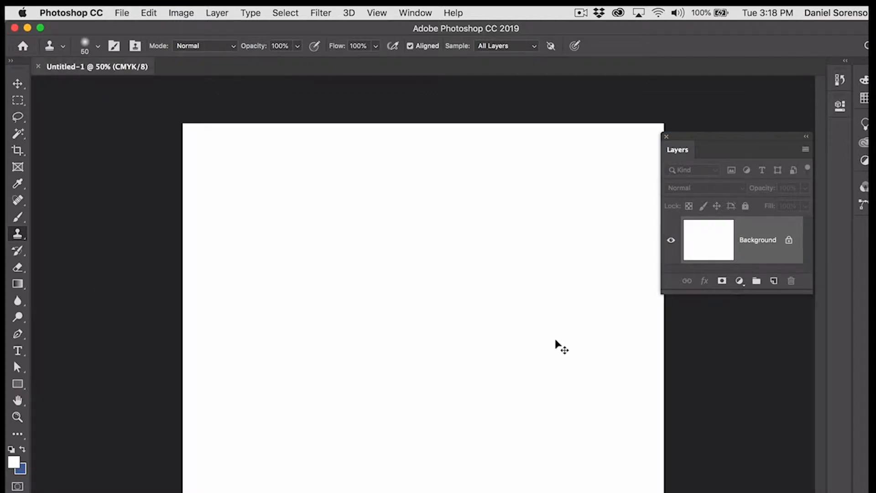
left_click(121, 12)
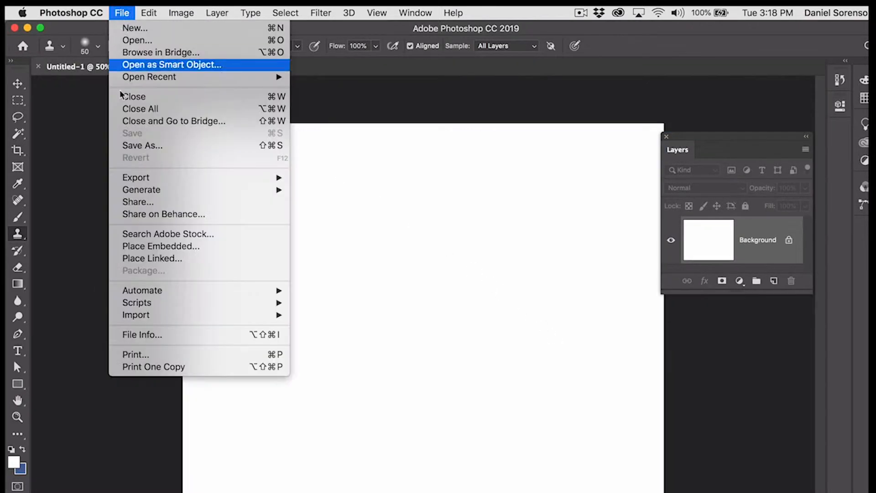
left_click(171, 64)
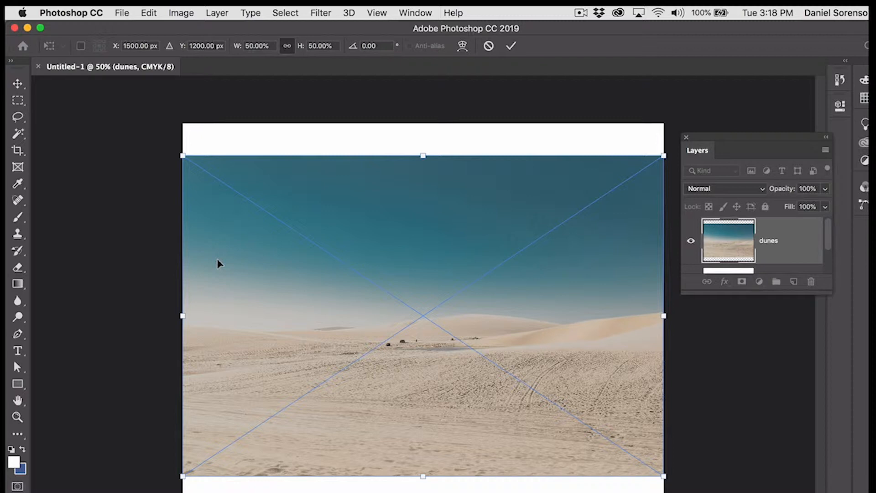
mouse_move(412, 184)
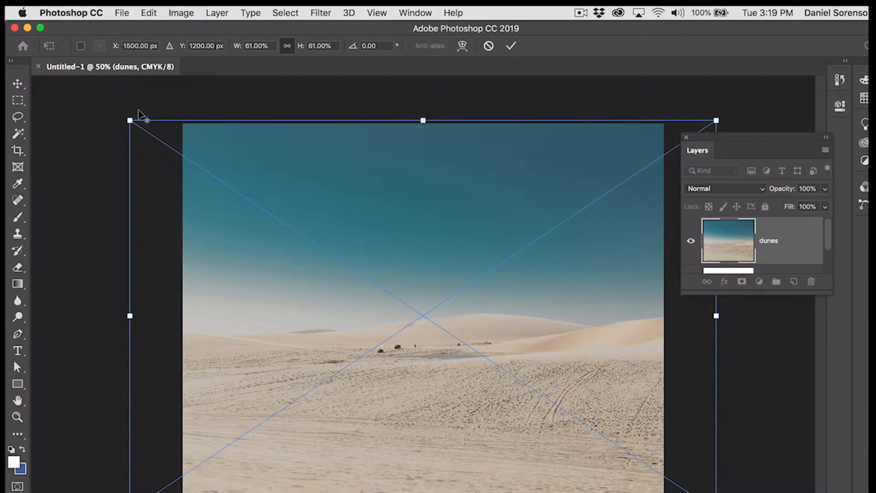
mouse_move(312, 109)
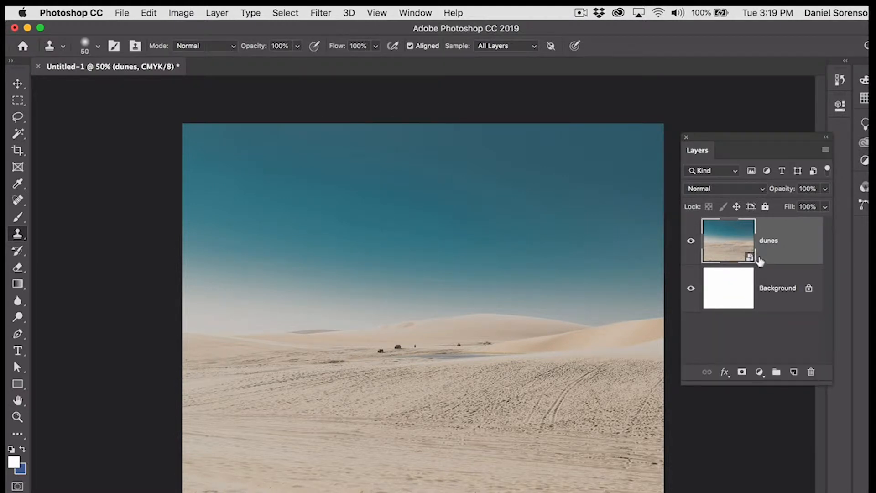
mouse_move(750, 257)
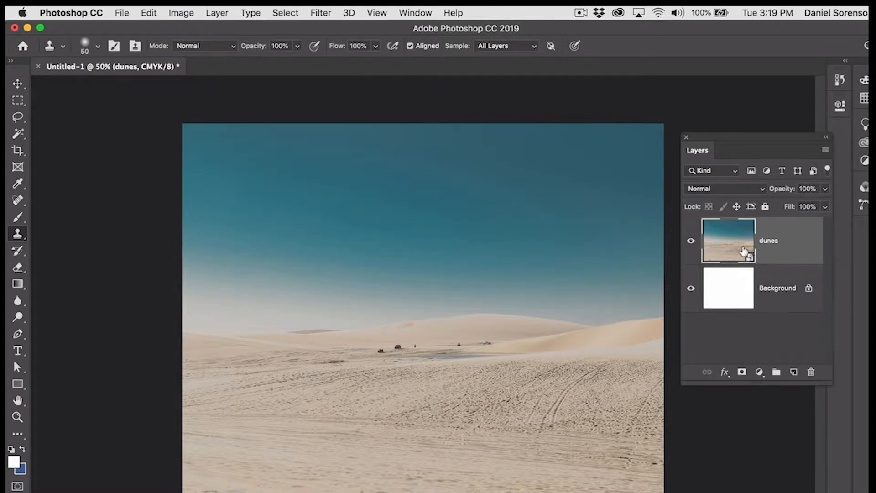
mouse_move(785, 271)
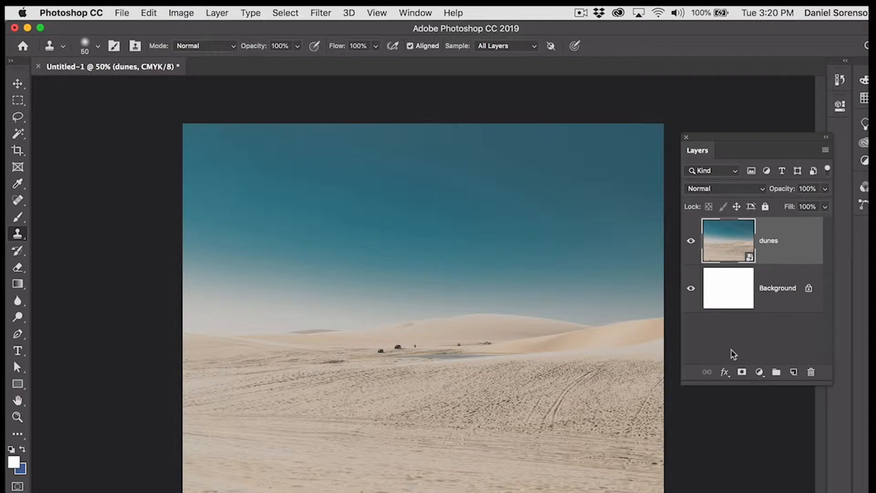
mouse_move(737, 239)
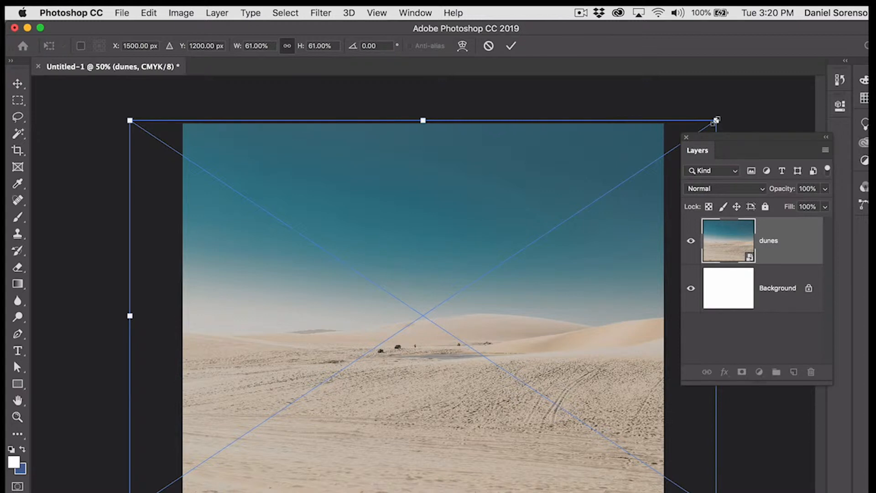
Scale the dunes layer up to about 76% and commit the transform.
left_click_drag(716, 120, 777, 80)
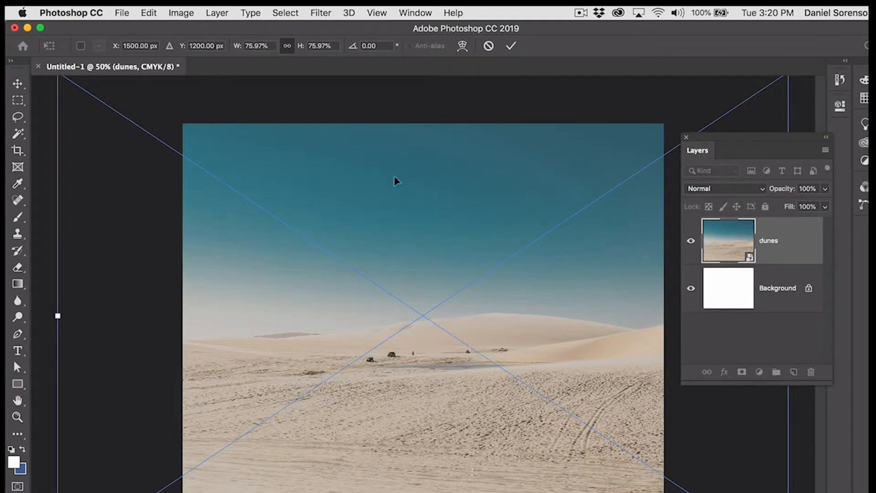
mouse_move(484, 190)
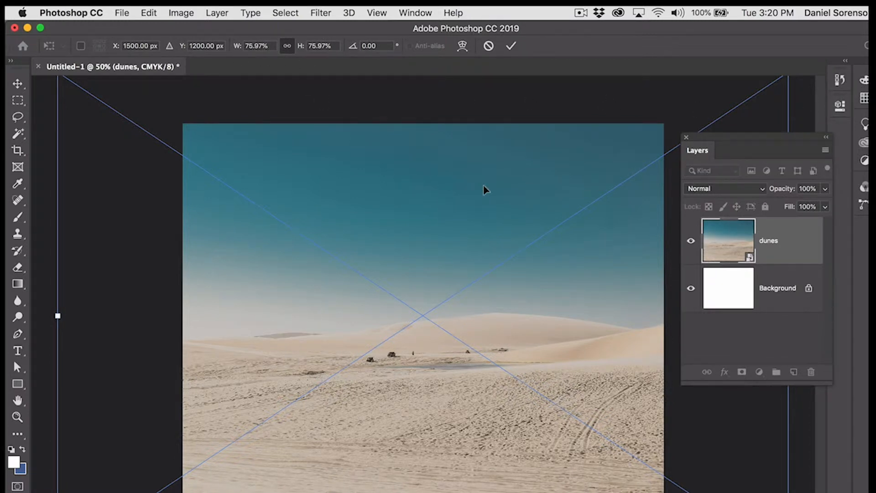
left_click(17, 231)
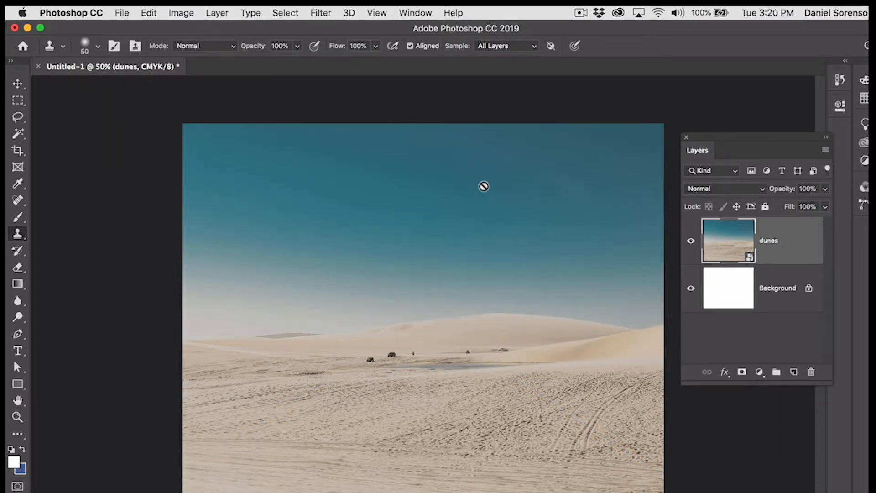
mouse_move(724, 246)
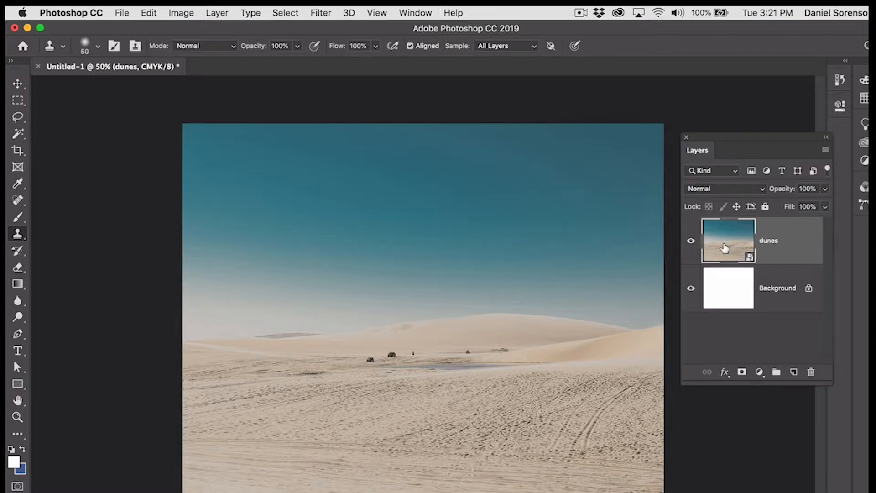
Open car.jpg, enter 30 in its Image Size resolution, then close the file.
left_click(121, 12)
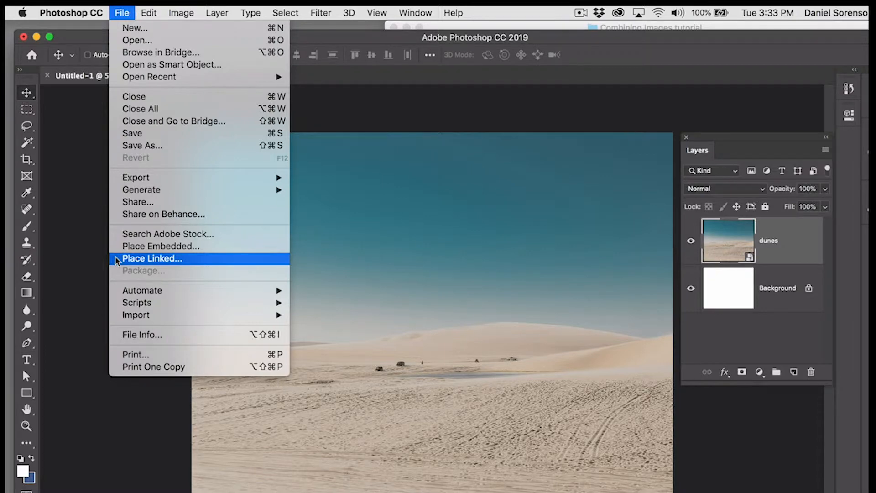
left_click(153, 258)
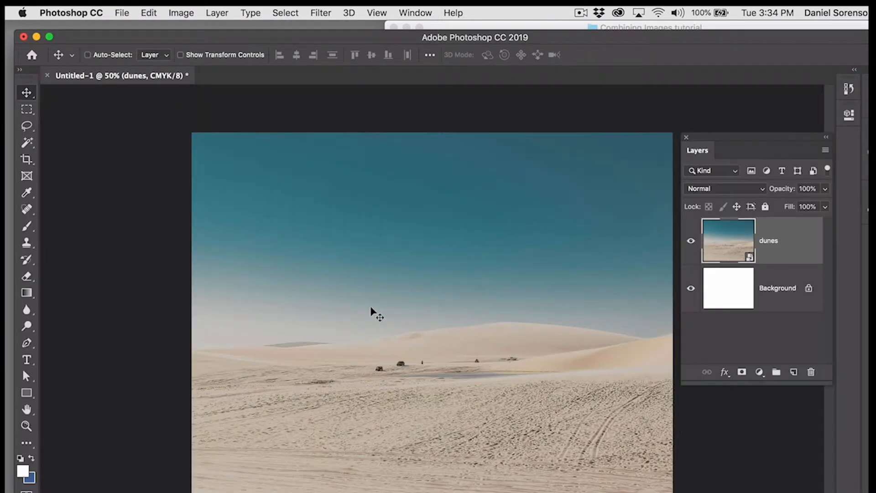
mouse_move(558, 354)
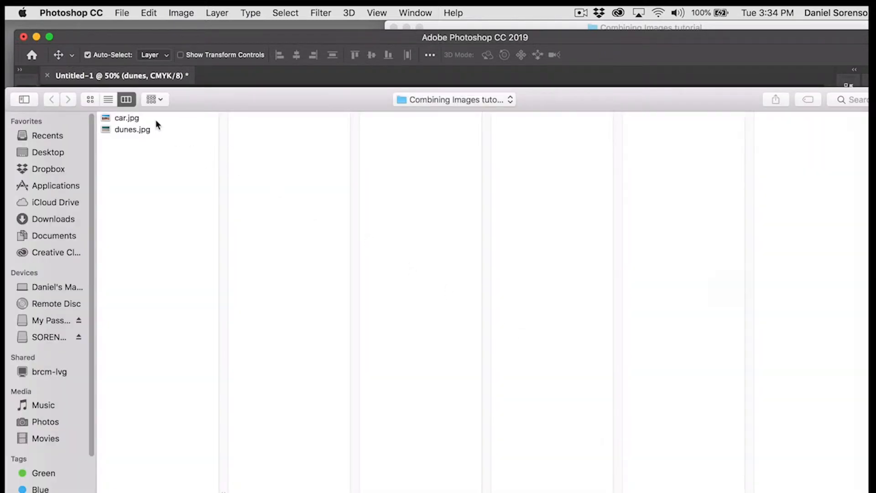
double_click(126, 118)
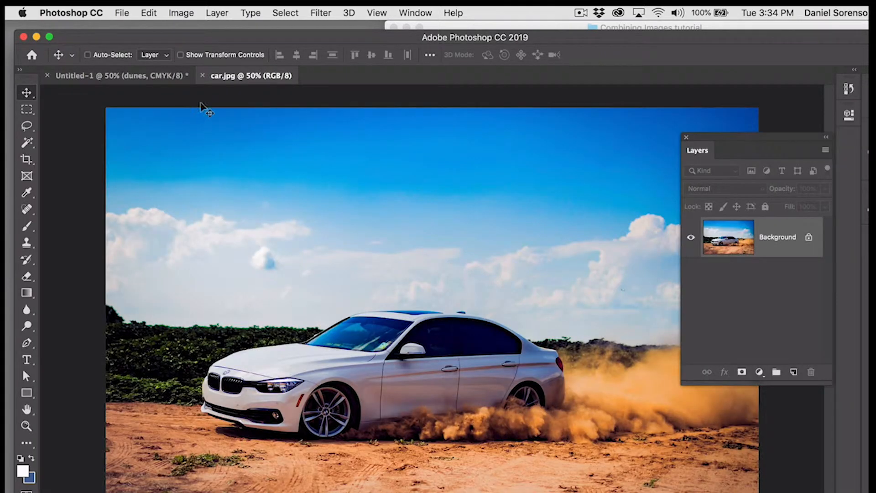
left_click(181, 13)
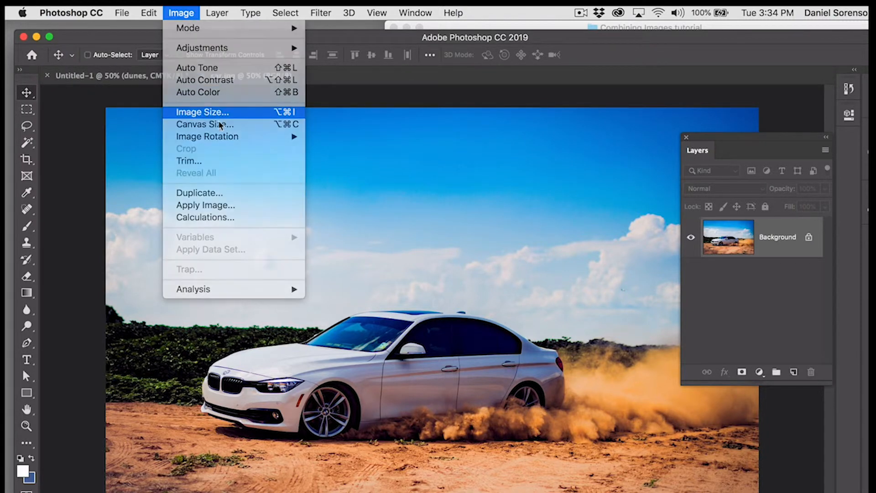
left_click(201, 112)
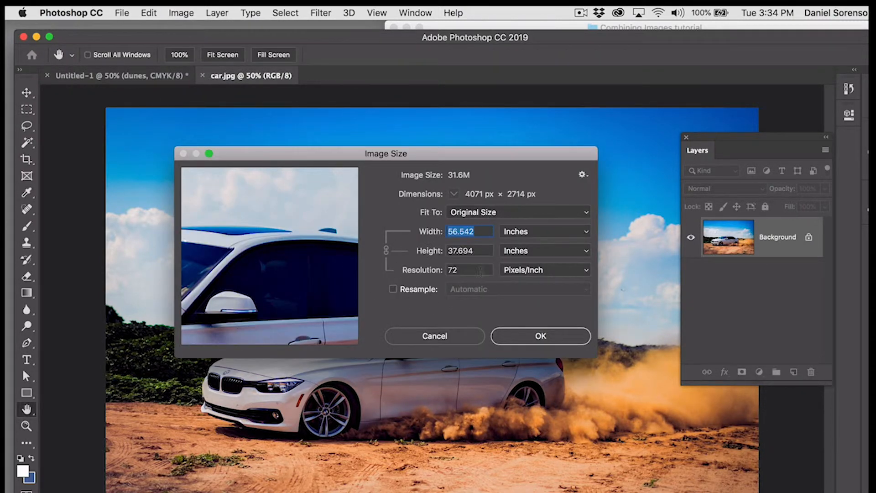
type("30")
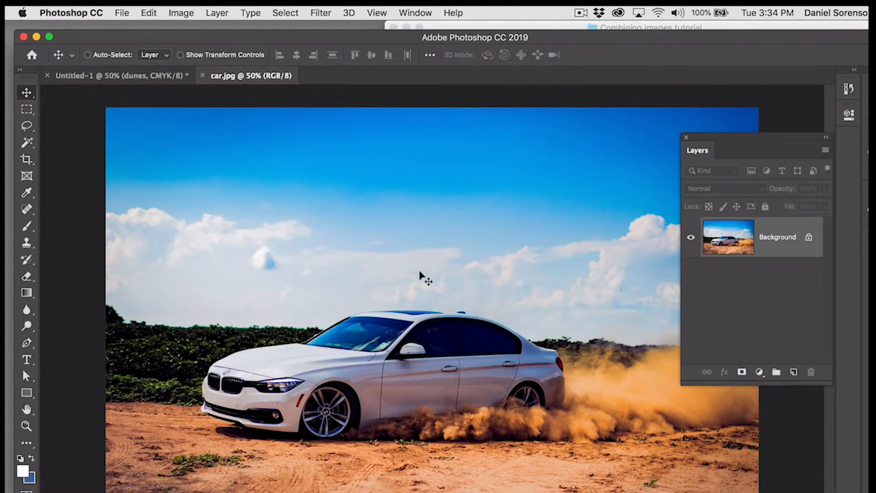
left_click(109, 76)
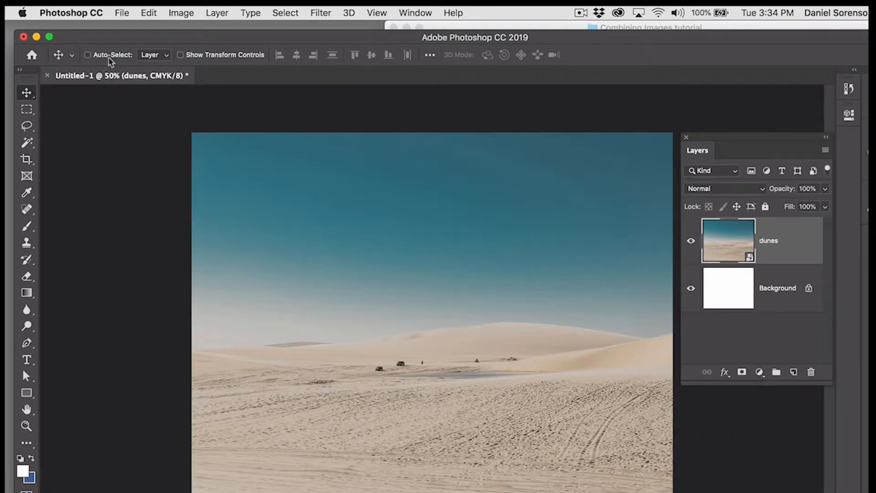
Place car.jpg as a linked smart object and flip it horizontally.
left_click(121, 12)
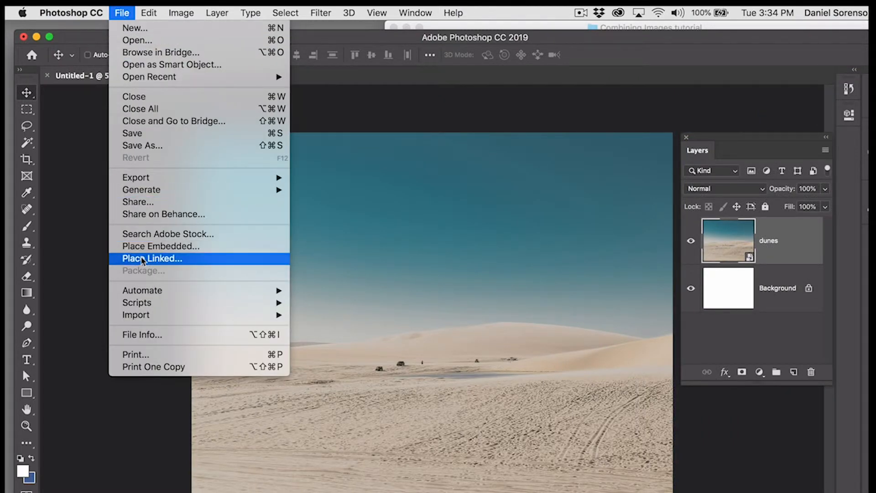
left_click(152, 259)
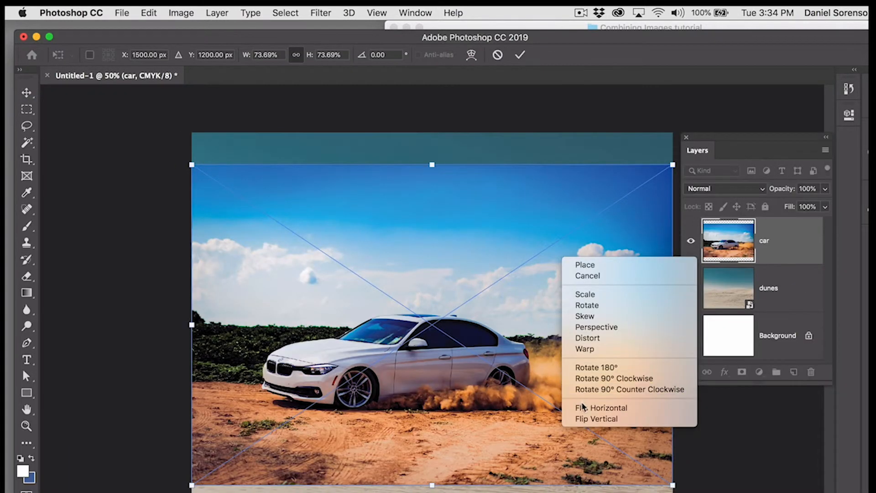
mouse_move(603, 408)
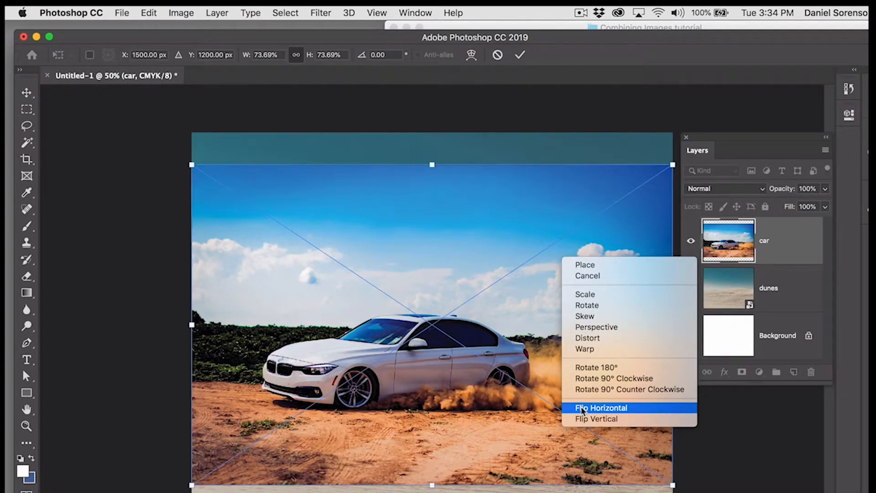
left_click(602, 407)
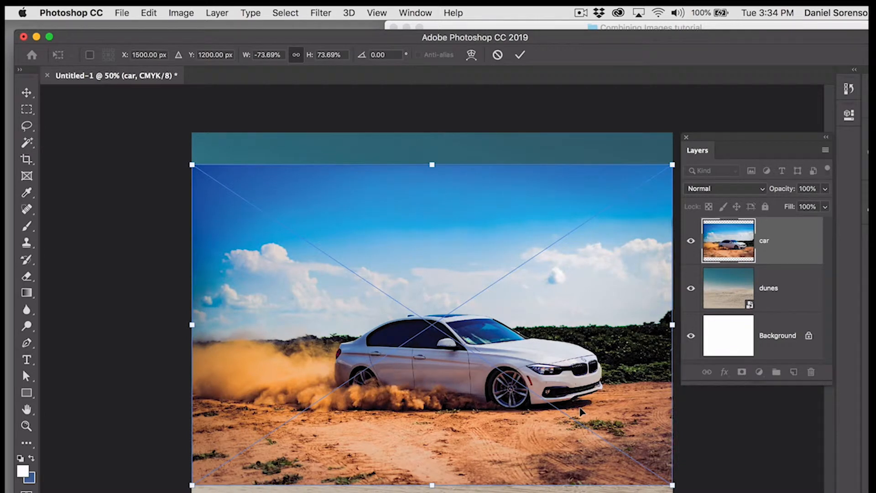
mouse_move(650, 223)
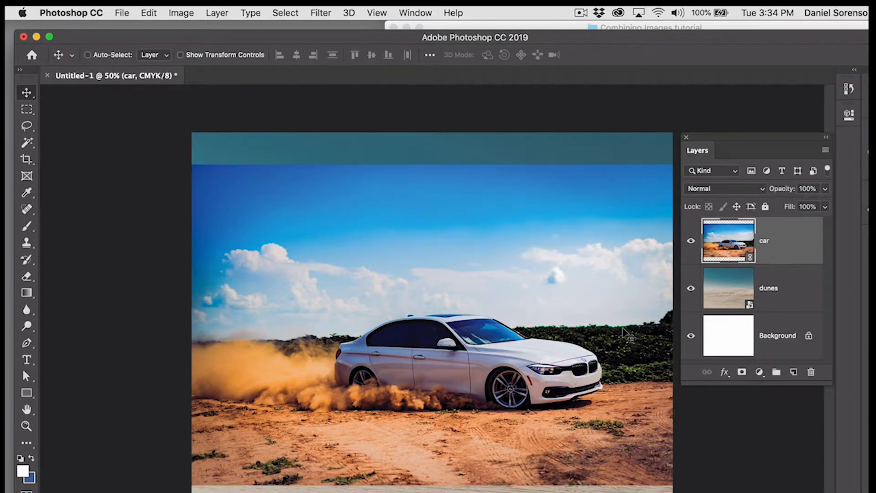
Lasso the car, feather the selection by 13 px, and add a layer mask.
left_click(26, 126)
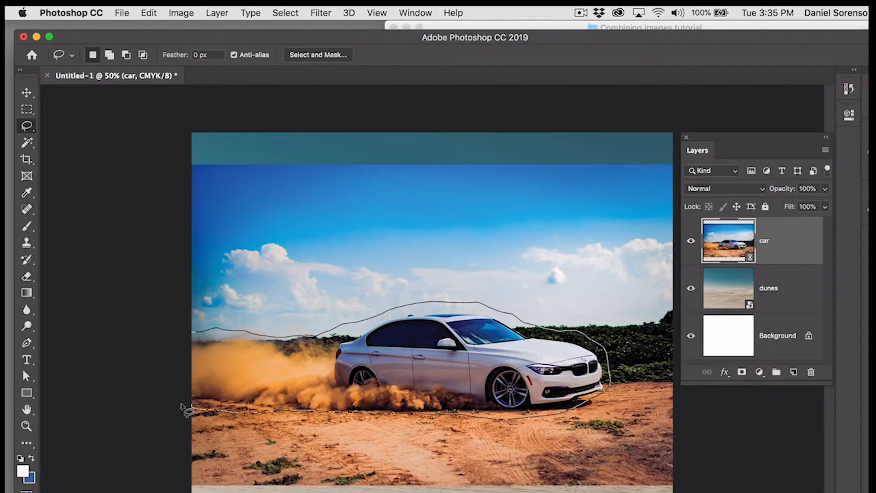
left_click(285, 12)
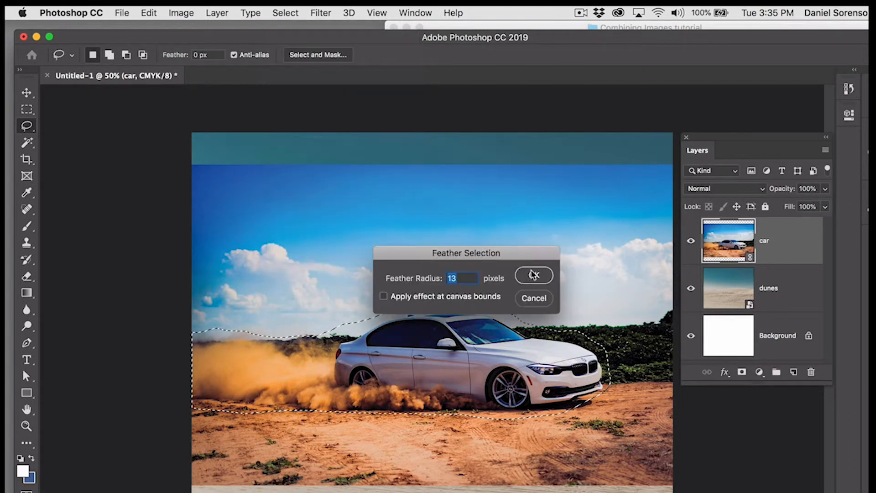
left_click(534, 275)
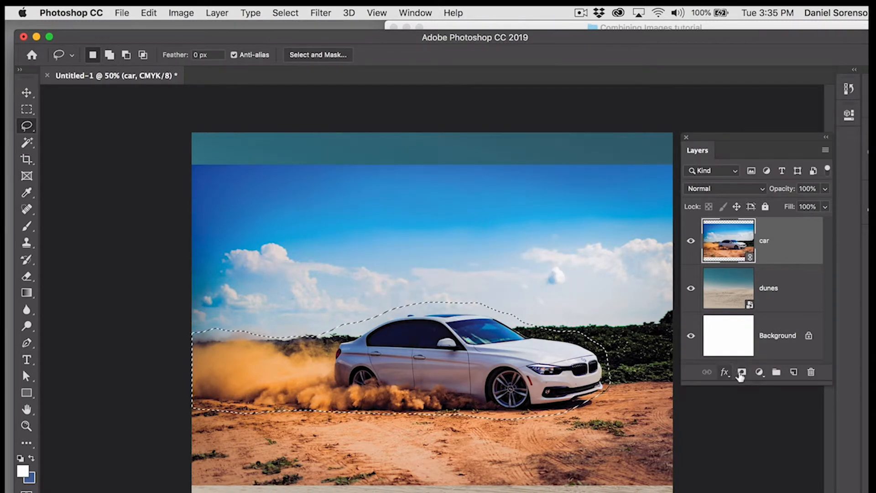
left_click(741, 373)
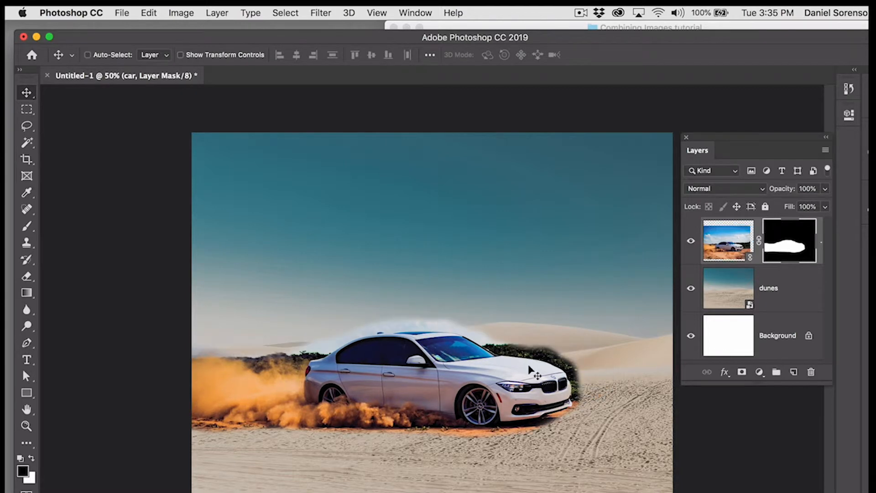
Nudge the masked car left and scale it down to about 8.5 inches wide.
left_click_drag(531, 368, 486, 430)
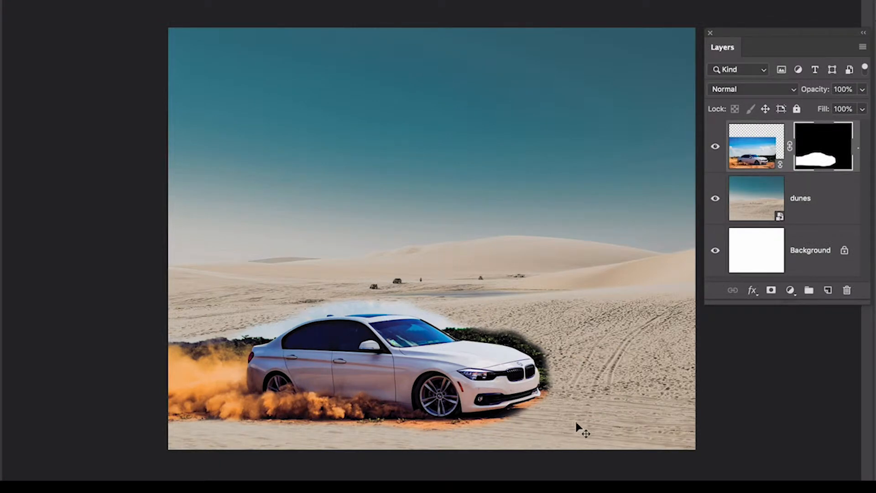
mouse_move(668, 461)
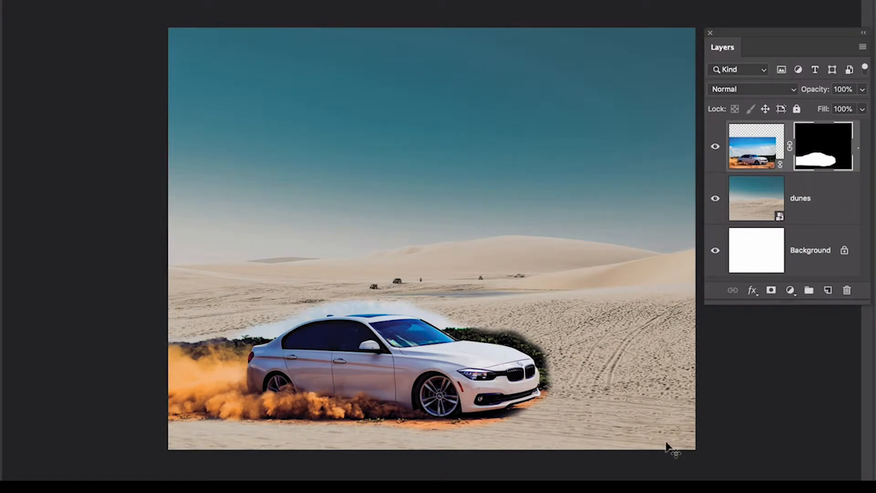
mouse_move(641, 333)
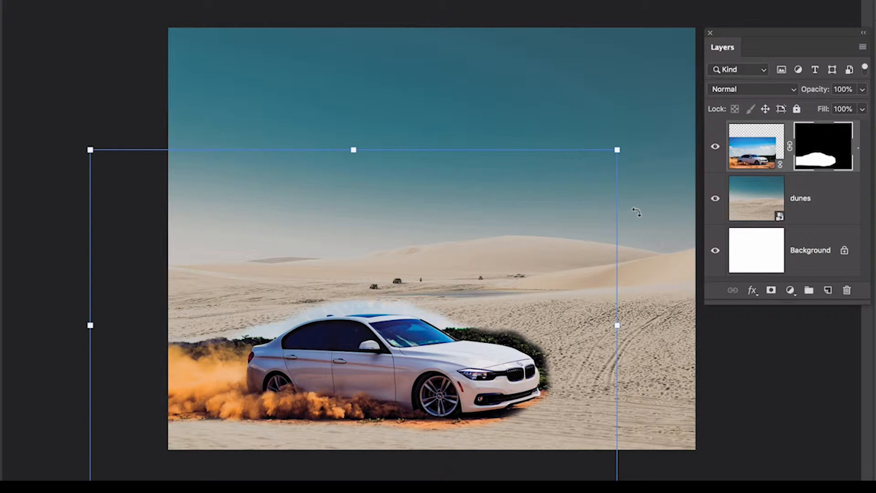
mouse_move(561, 140)
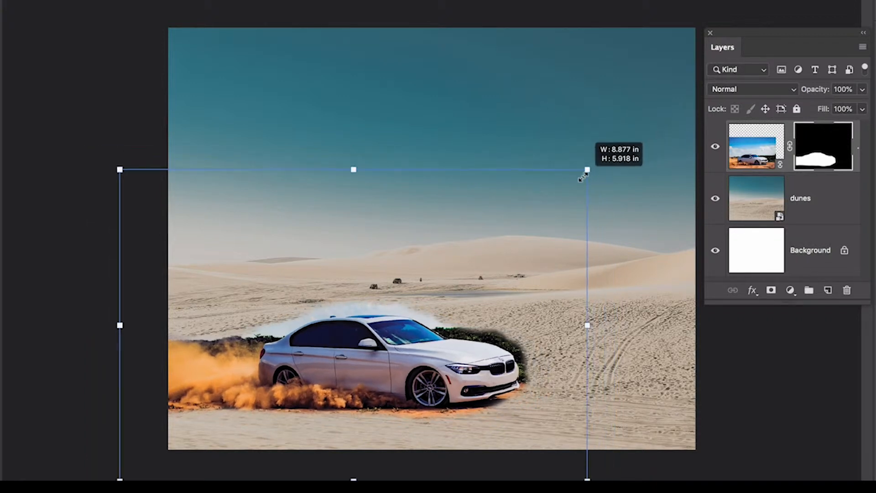
left_click_drag(586, 170, 574, 179)
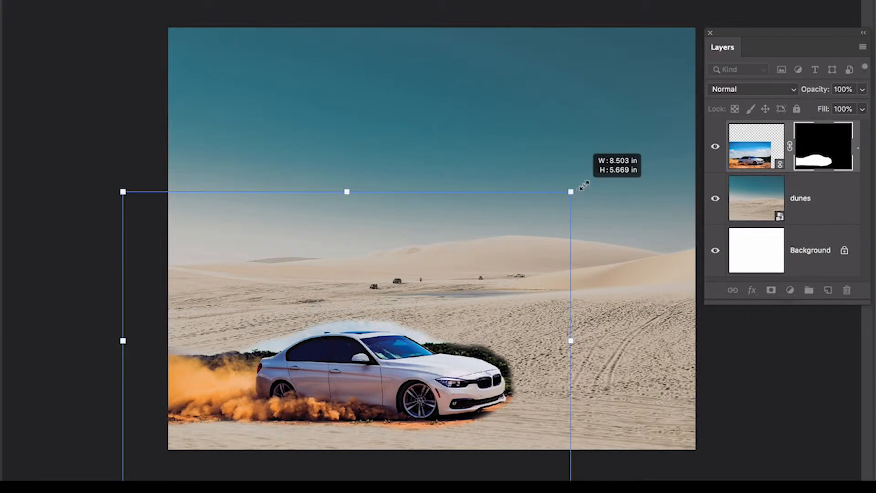
left_click_drag(570, 192, 584, 183)
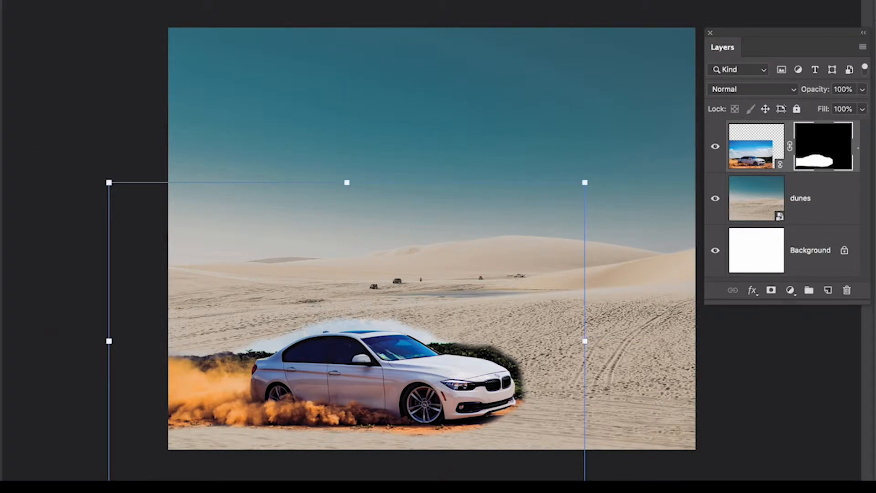
mouse_move(601, 196)
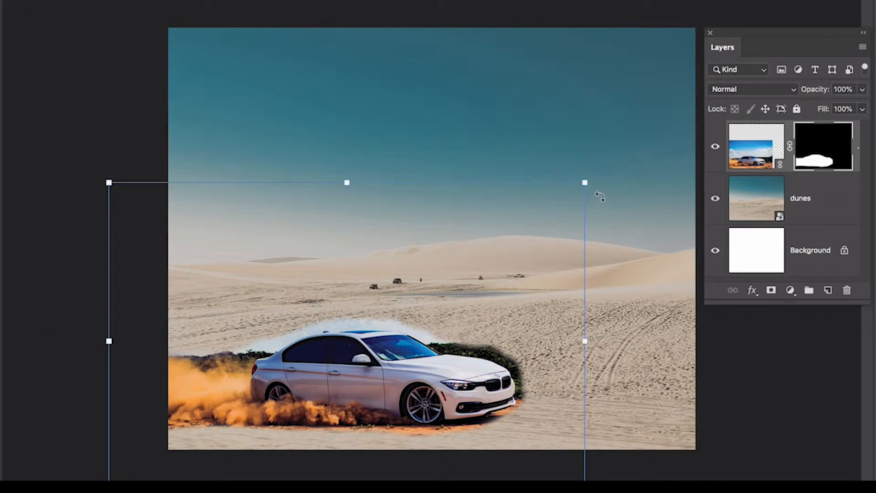
mouse_move(592, 140)
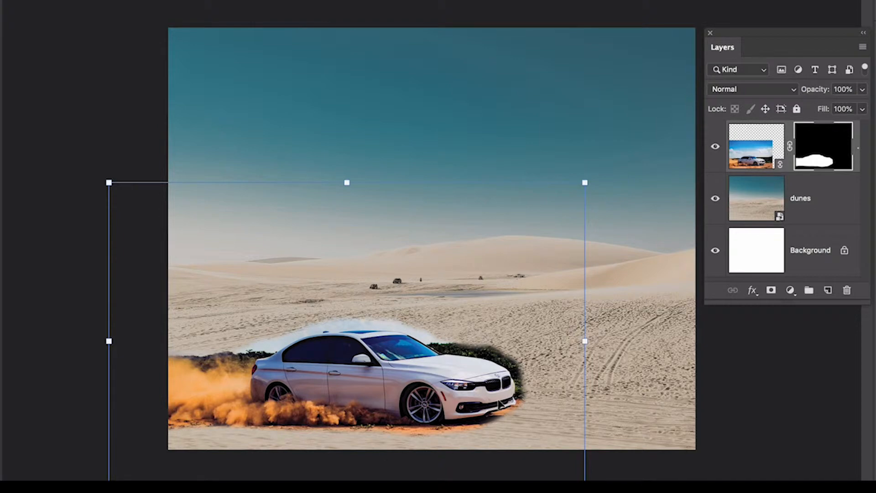
mouse_move(497, 402)
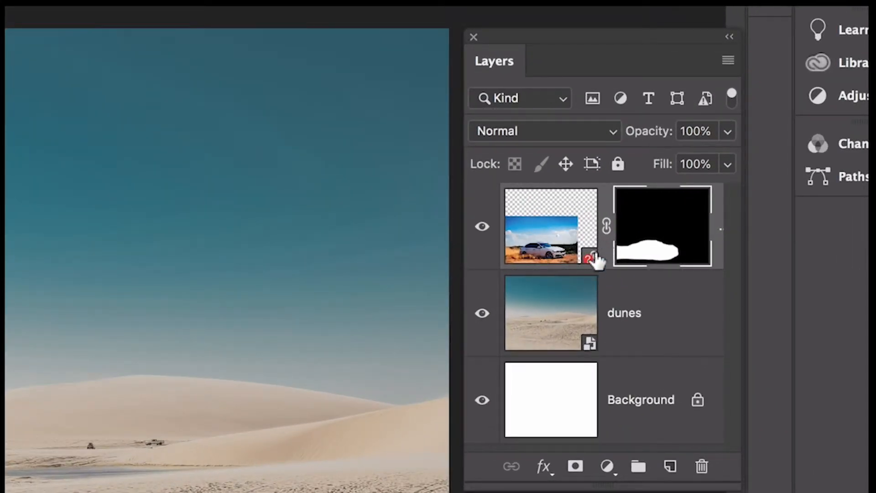
mouse_move(655, 338)
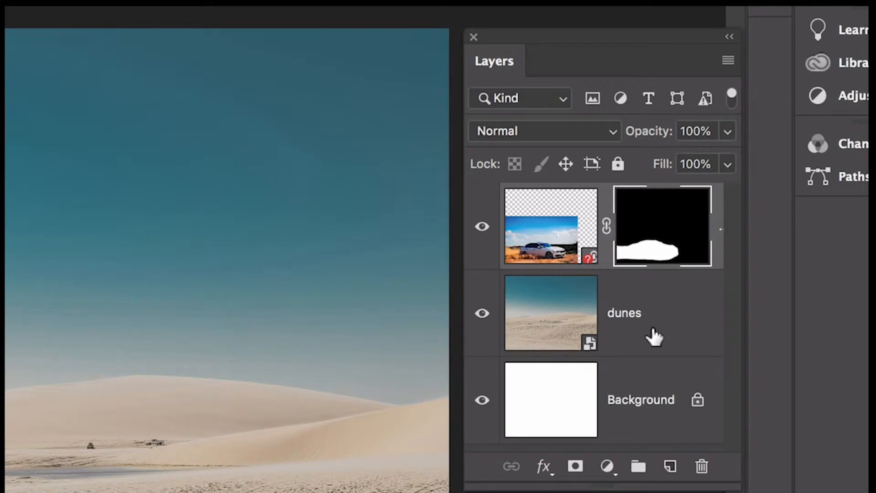
mouse_move(665, 321)
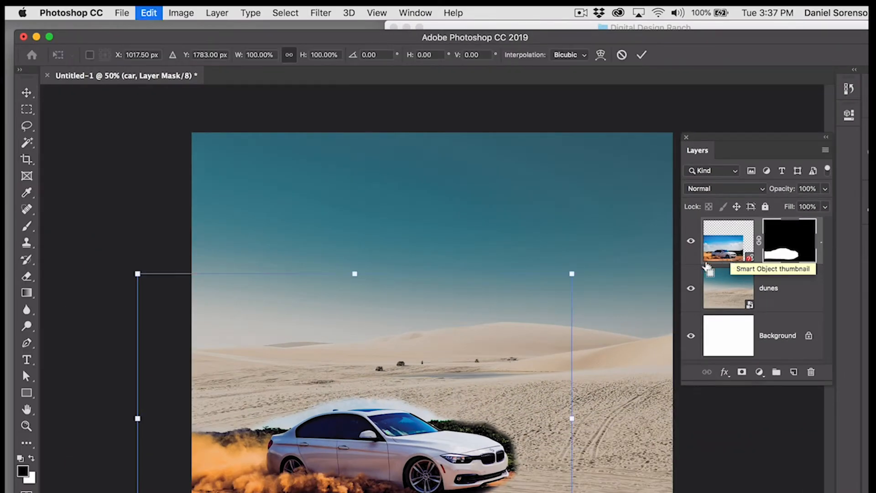
left_click_drag(571, 274, 574, 271)
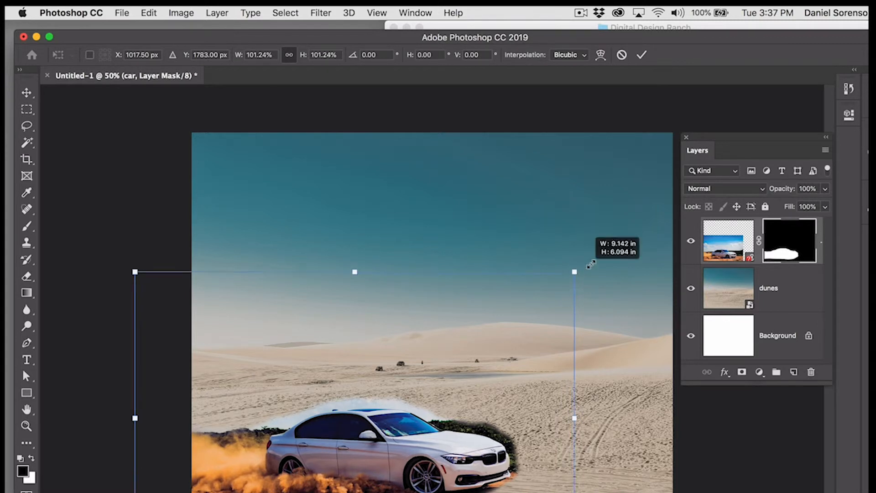
left_click_drag(575, 271, 618, 242)
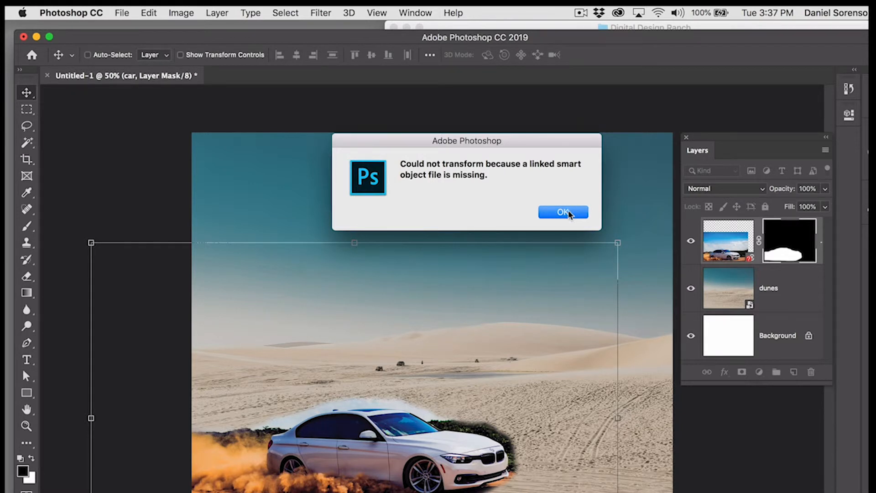
left_click(562, 213)
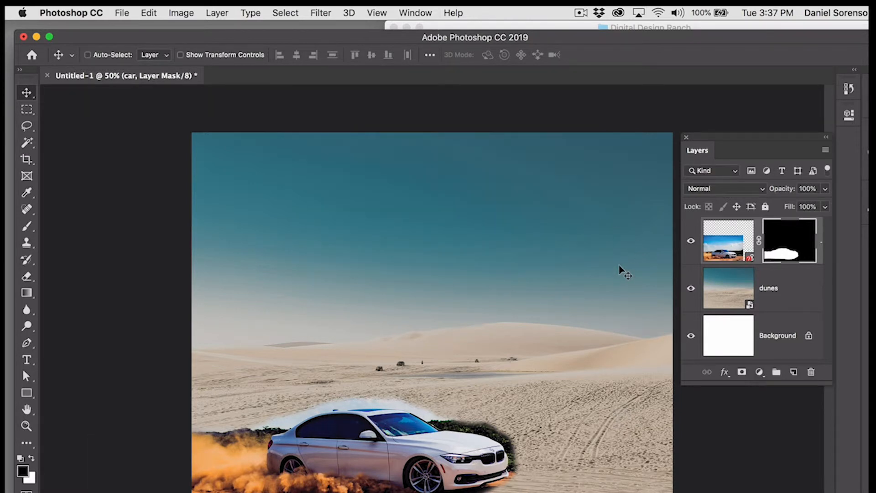
mouse_move(598, 298)
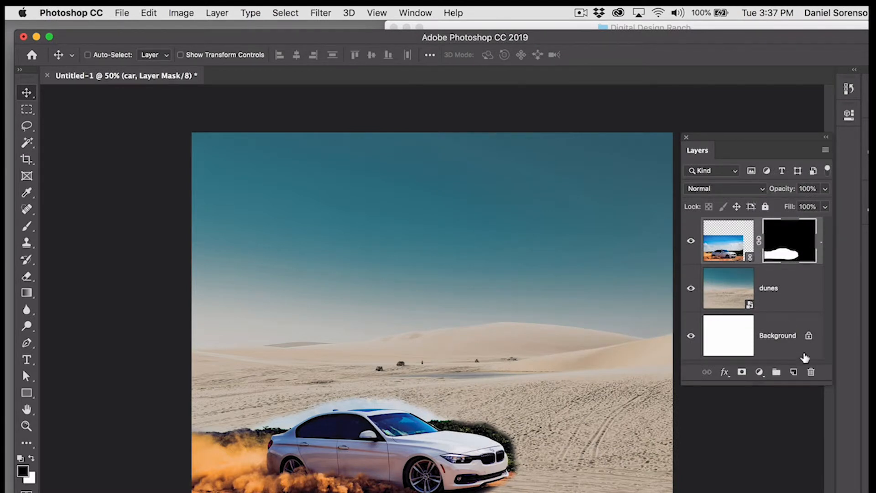
left_click(89, 55)
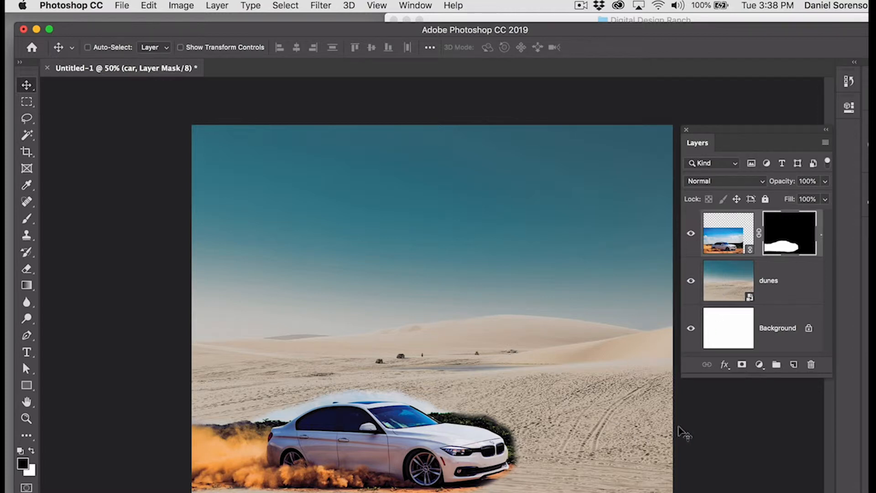
mouse_move(678, 432)
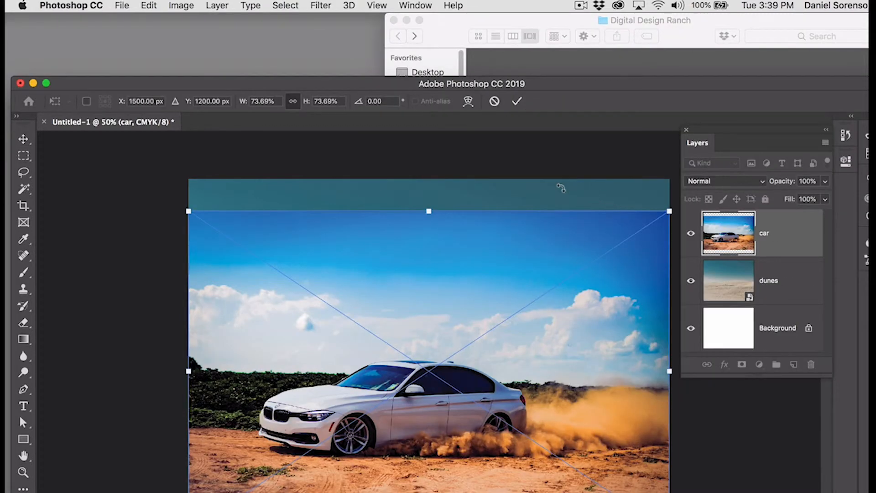
mouse_move(554, 162)
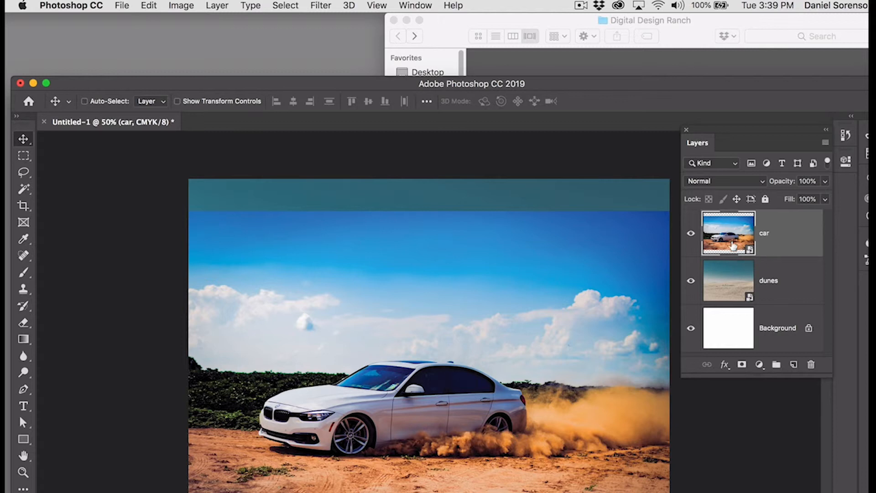
mouse_move(778, 258)
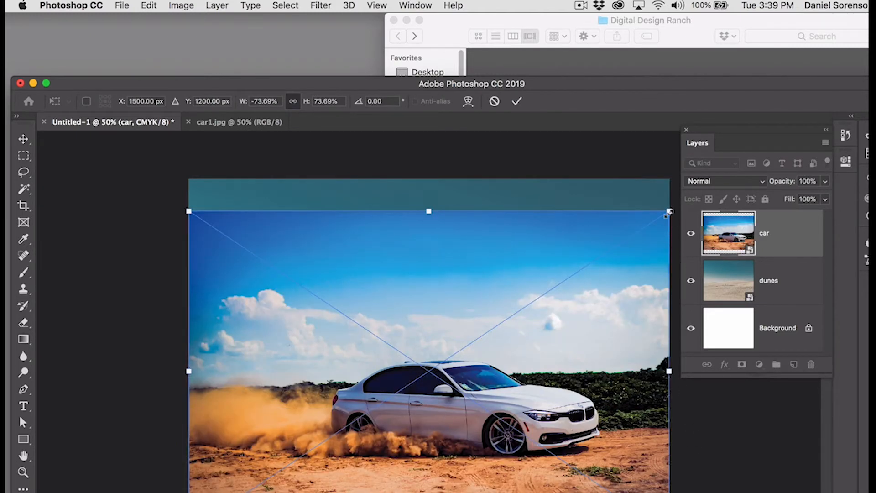
Drag a corner handle to shrink the flipped car photo over the lower dunes.
left_click_drag(668, 214, 617, 246)
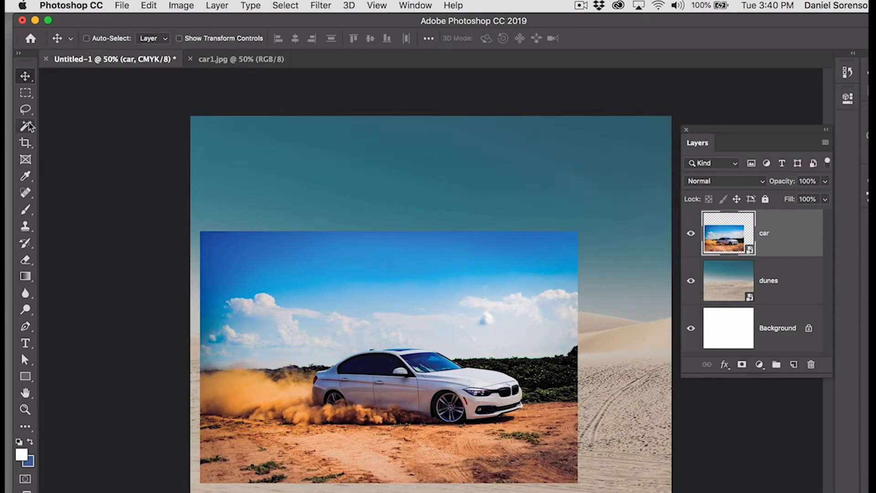
Trace a loose Lasso outline around the car and its dust cloud.
left_click(25, 108)
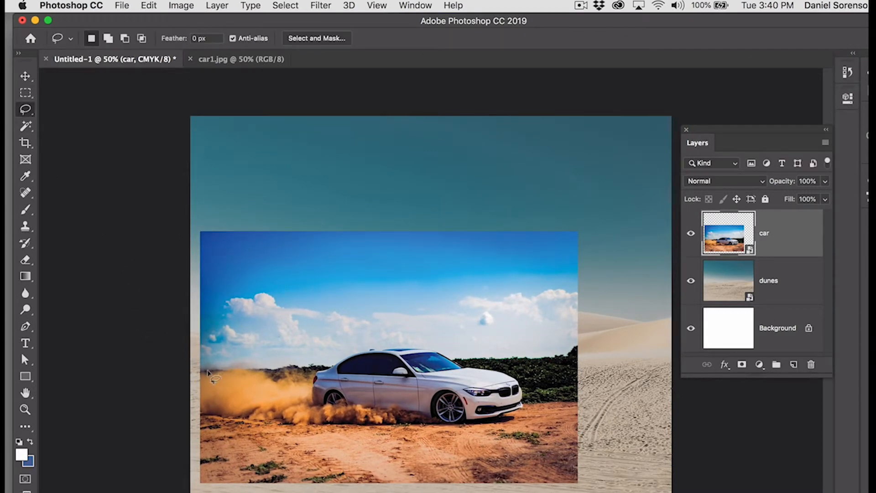
left_click_drag(212, 366, 408, 339)
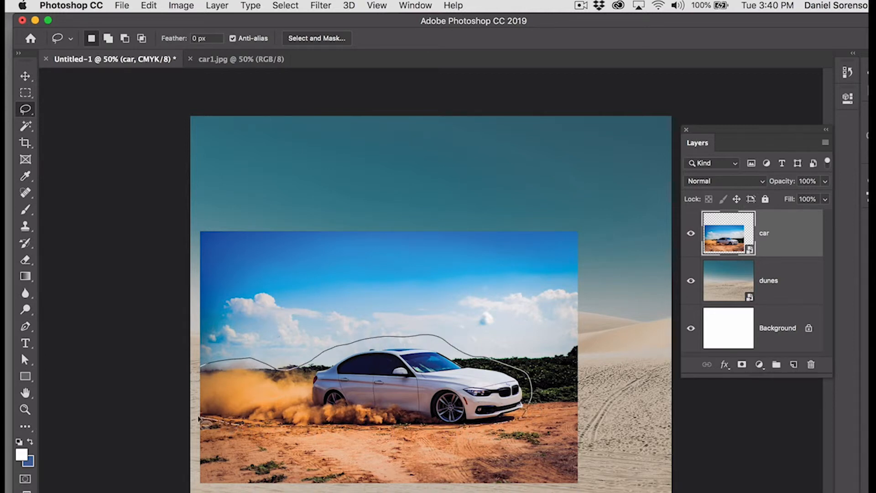
left_click(285, 6)
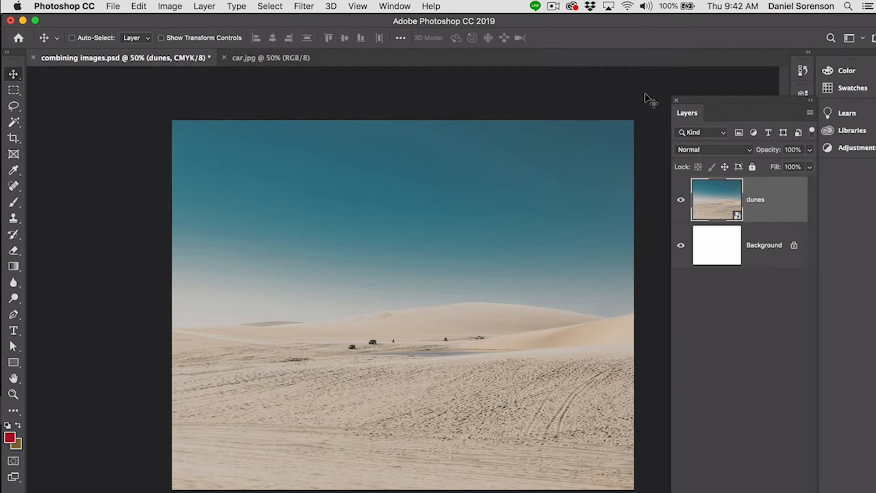
mouse_move(606, 99)
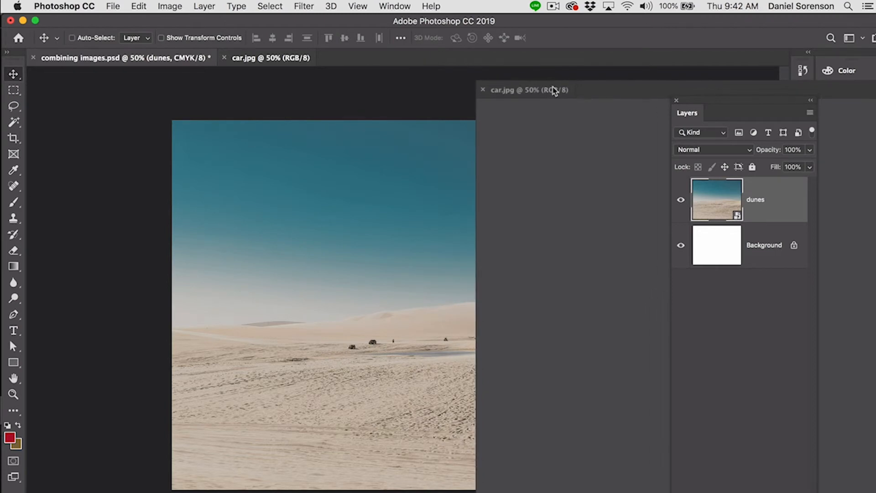
Drag the car.jpg tab out to float it in a separate window.
left_click_drag(529, 90, 572, 92)
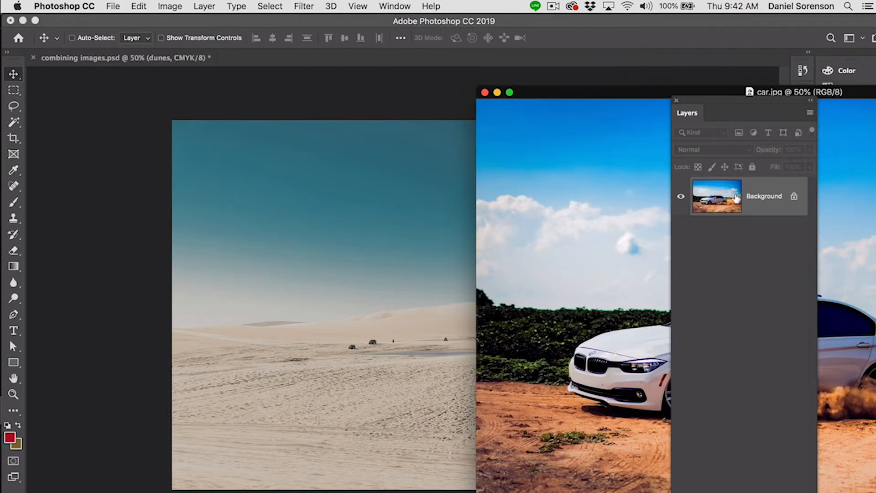
mouse_move(628, 216)
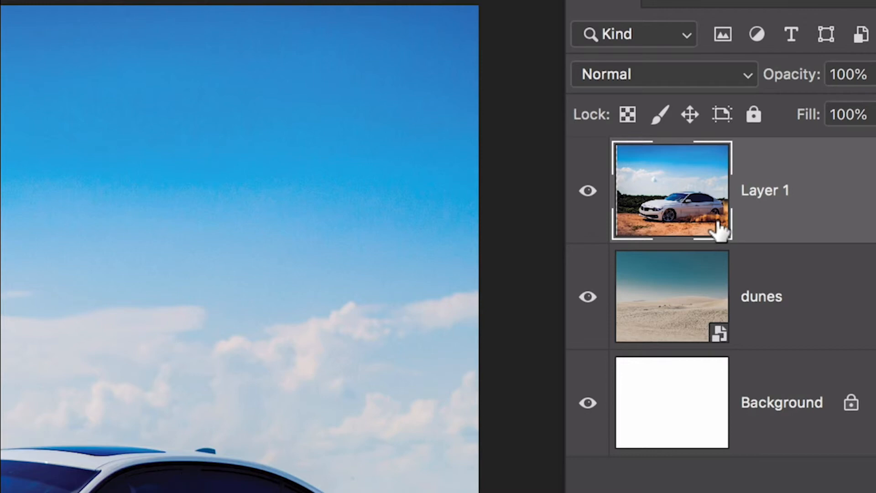
mouse_move(717, 227)
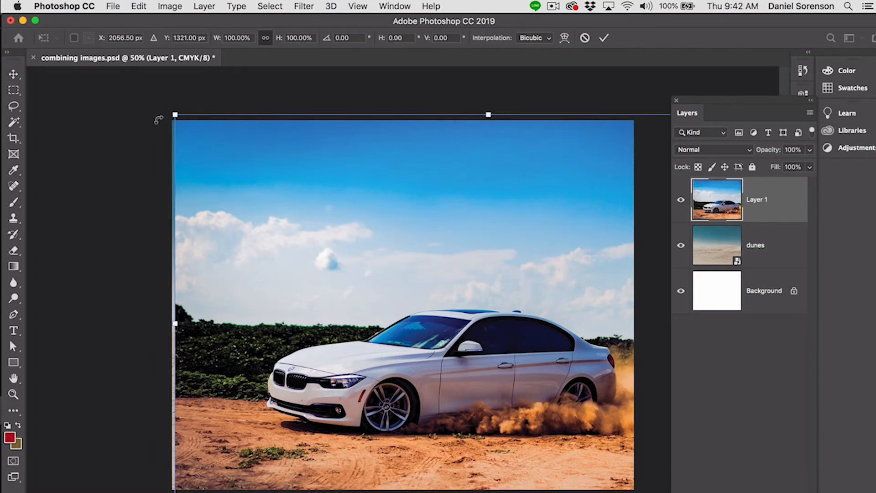
Shrink the car photo to about half size and move it over the dunes.
left_click_drag(175, 114, 290, 191)
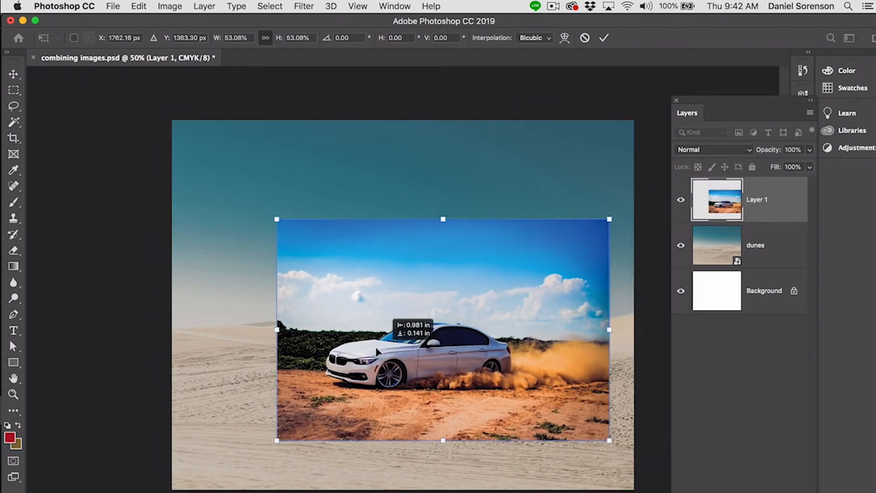
left_click_drag(441, 330, 408, 333)
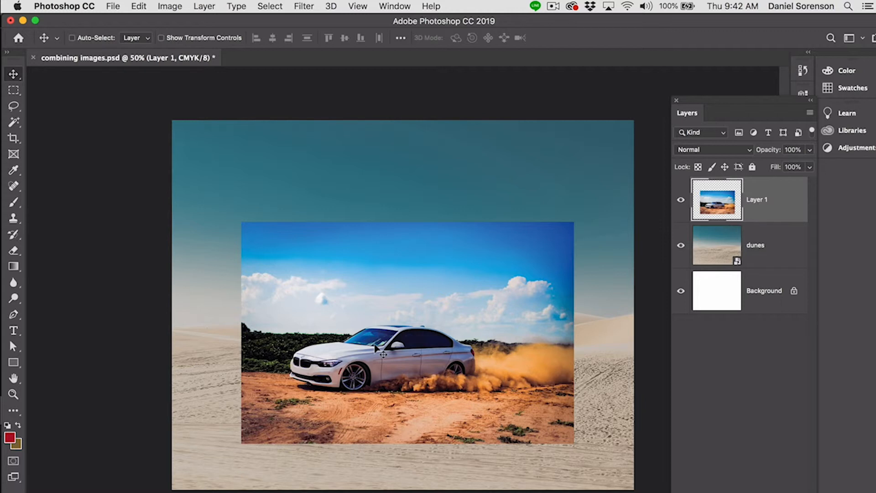
Enlarge the car layer across the canvas with Cmd+T.
key("Cmd+T")
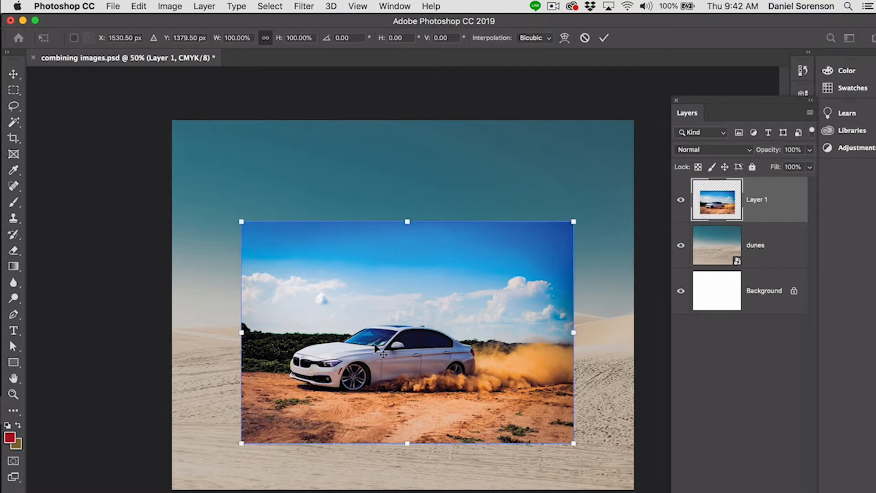
mouse_move(576, 219)
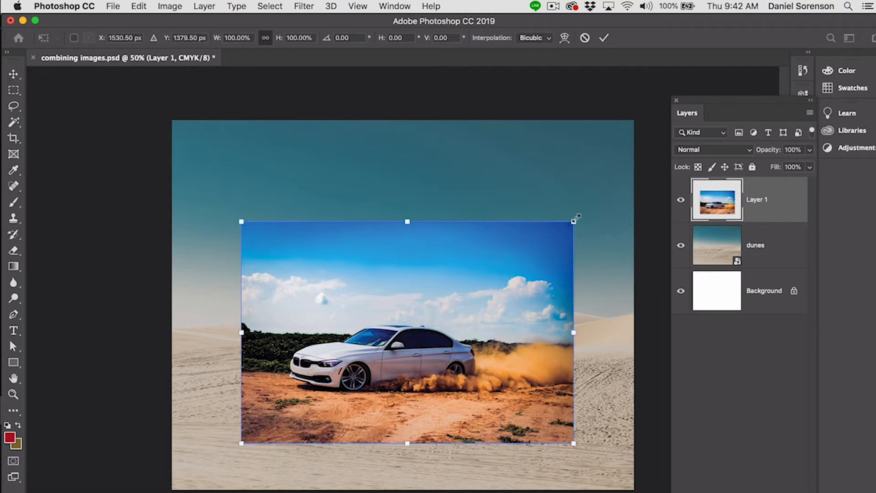
left_click_drag(573, 220, 630, 184)
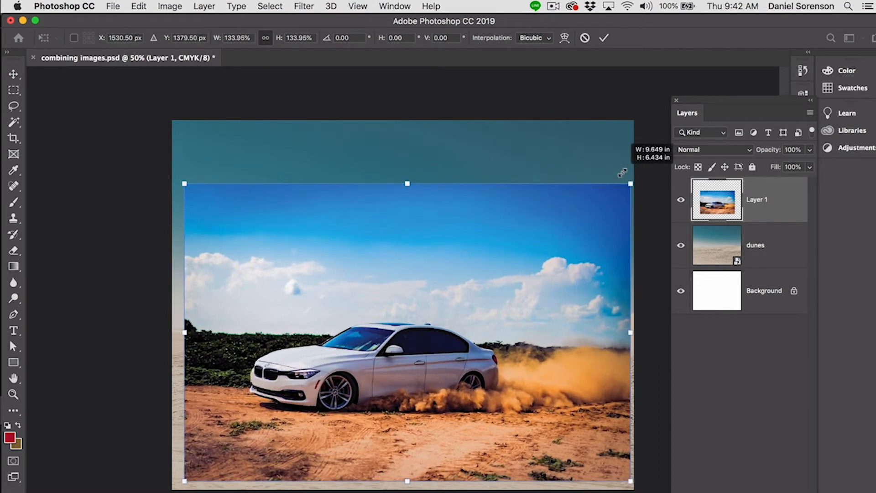
left_click_drag(631, 183, 634, 181)
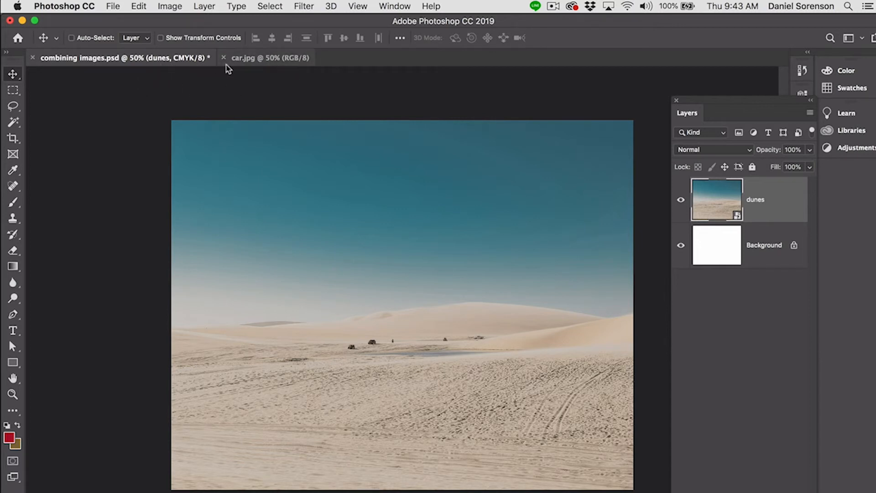
mouse_move(239, 87)
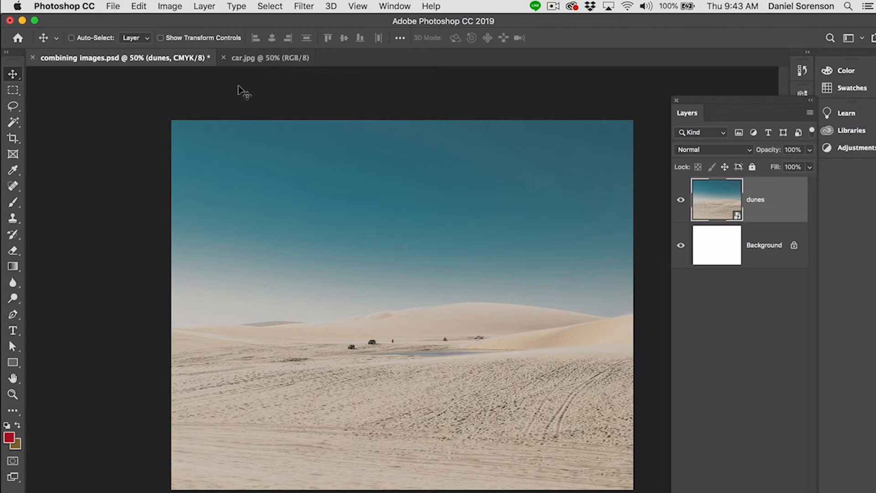
Switch to car.jpg, then return to the combining images composite.
left_click(269, 58)
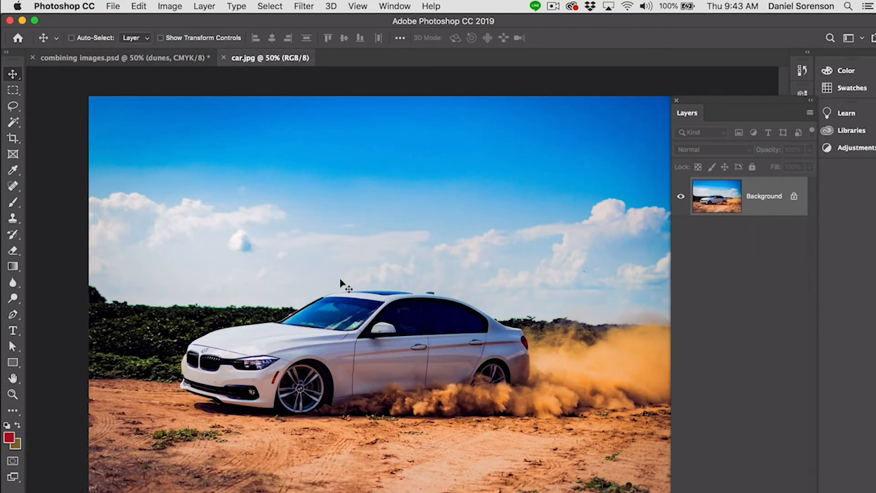
mouse_move(354, 313)
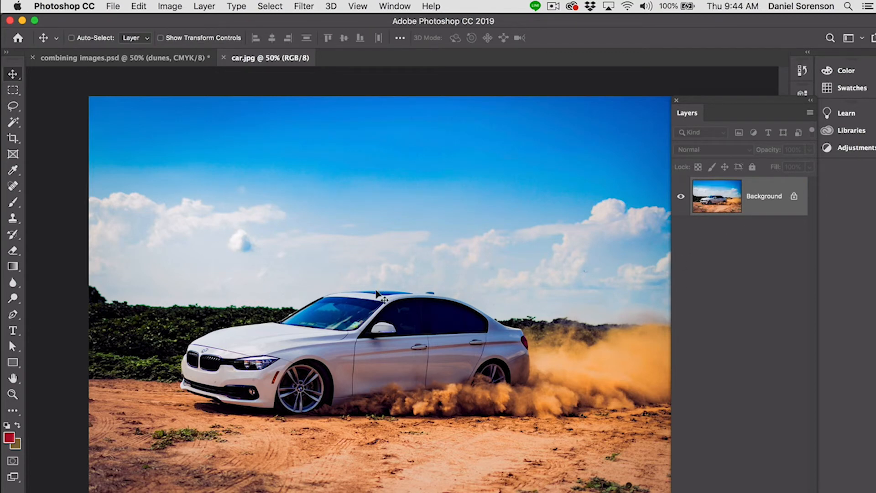
left_click(114, 58)
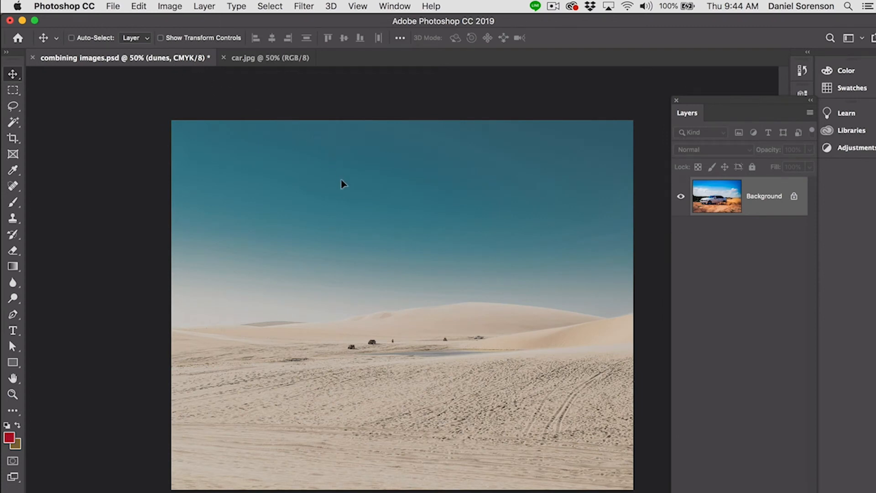
mouse_move(376, 323)
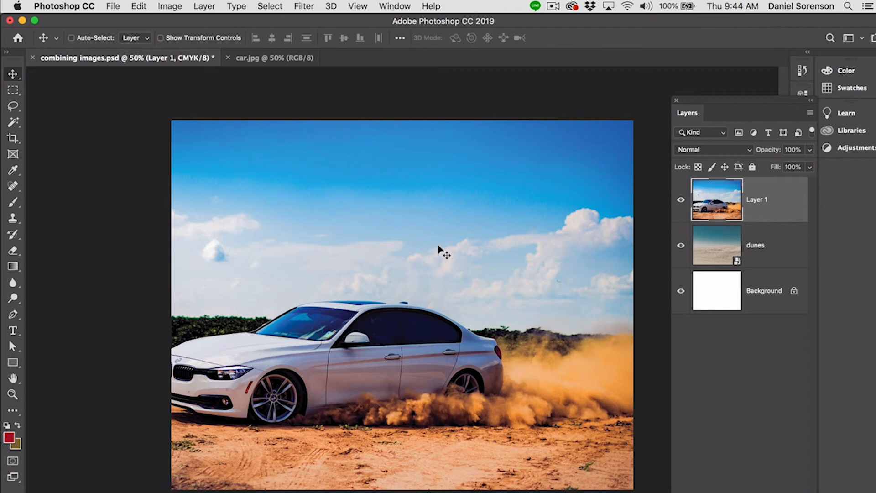
mouse_move(437, 259)
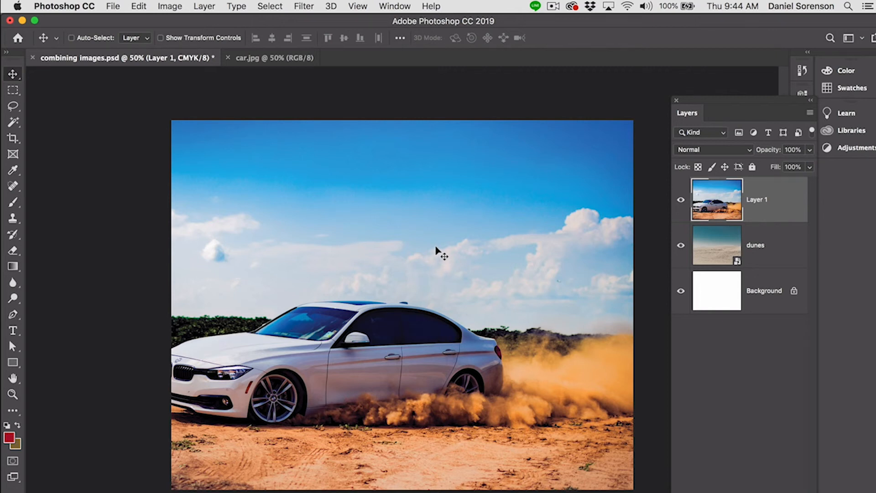
mouse_move(730, 210)
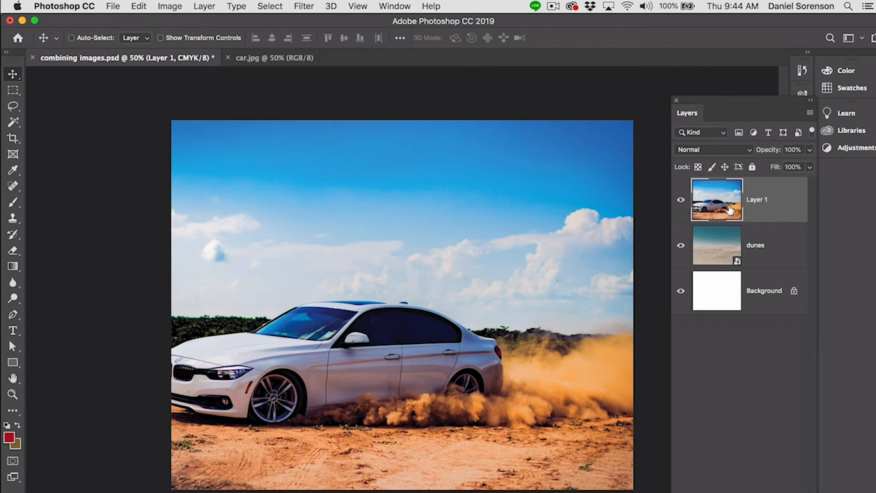
mouse_move(730, 212)
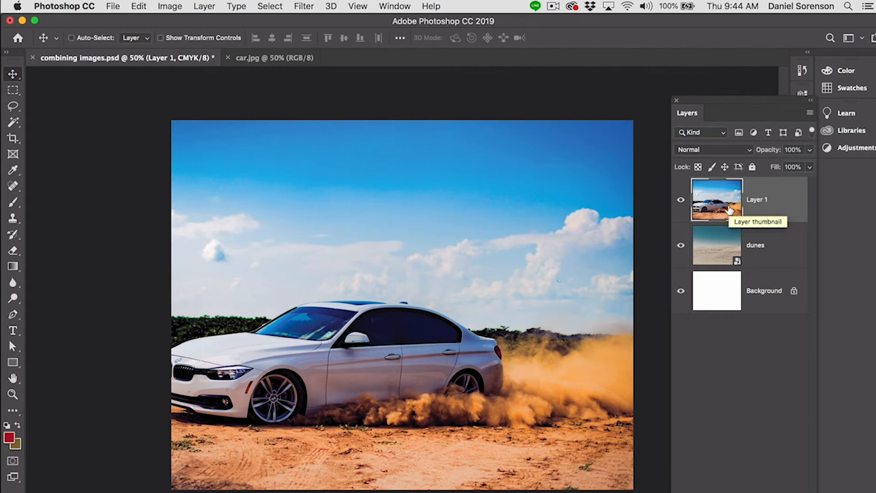
mouse_move(617, 334)
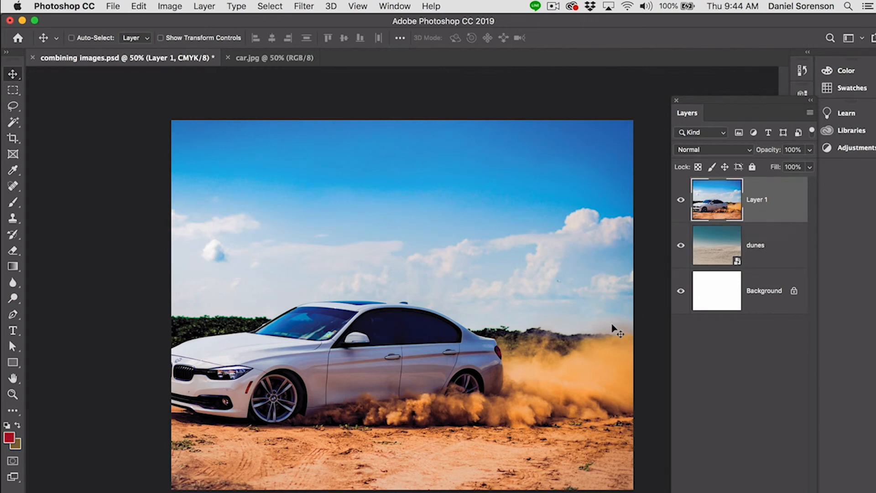
mouse_move(602, 338)
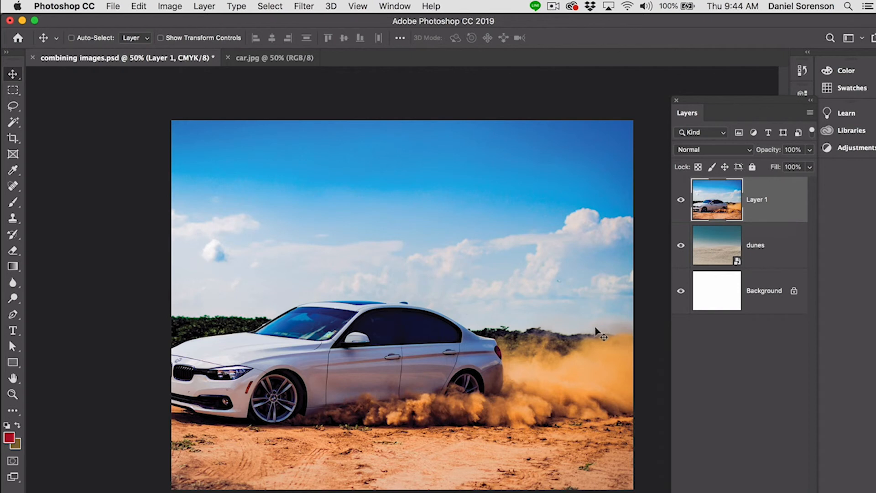
mouse_move(602, 332)
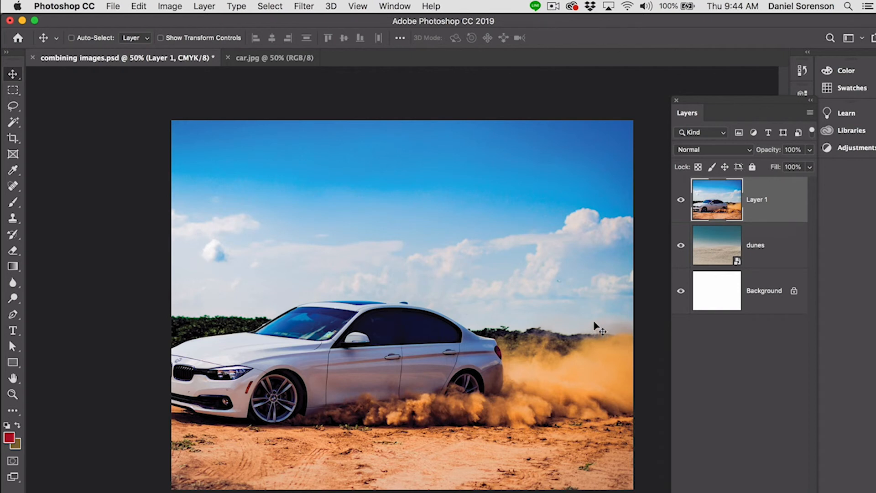
mouse_move(612, 286)
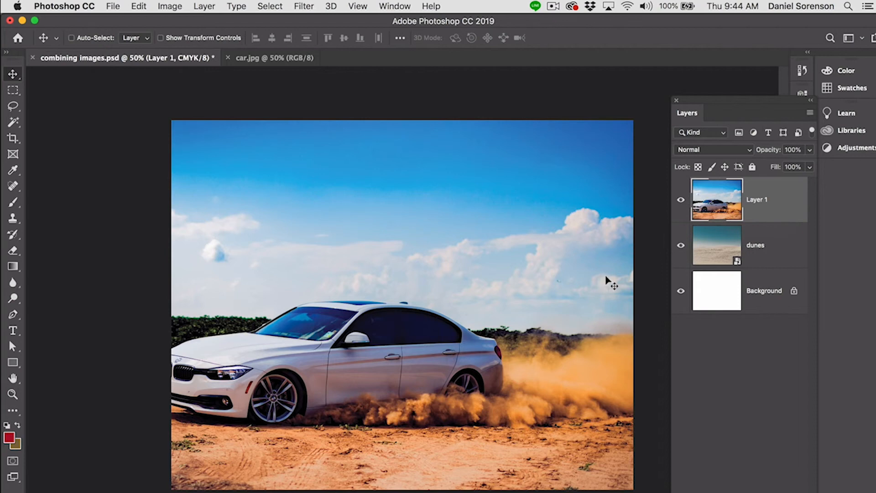
mouse_move(437, 110)
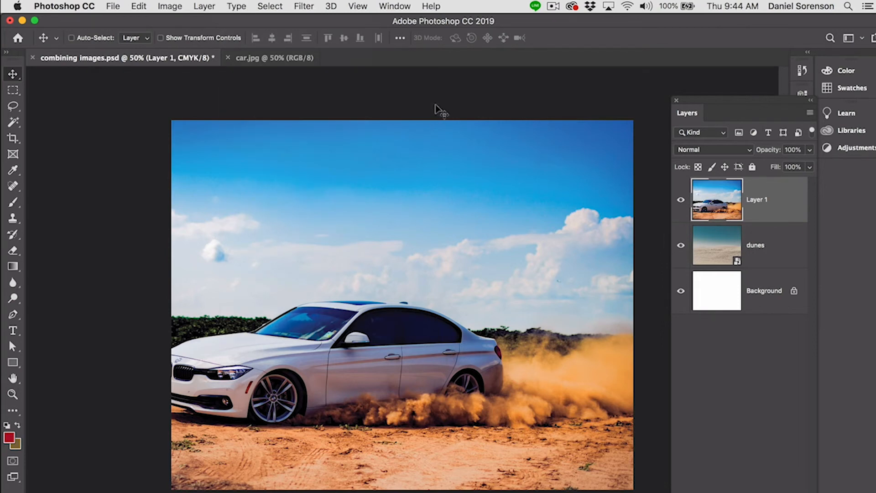
Convert Layer 1 to a smart object via Layer and Filter menus, confirming with OK.
left_click(204, 6)
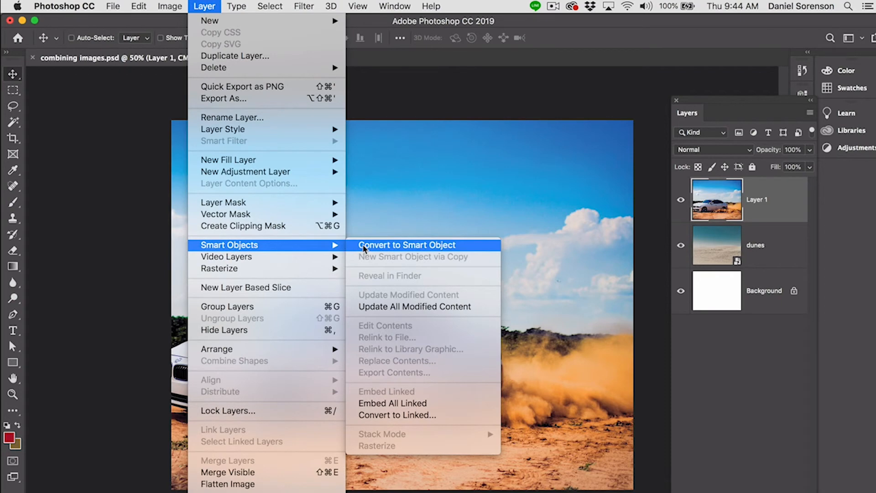
left_click(407, 245)
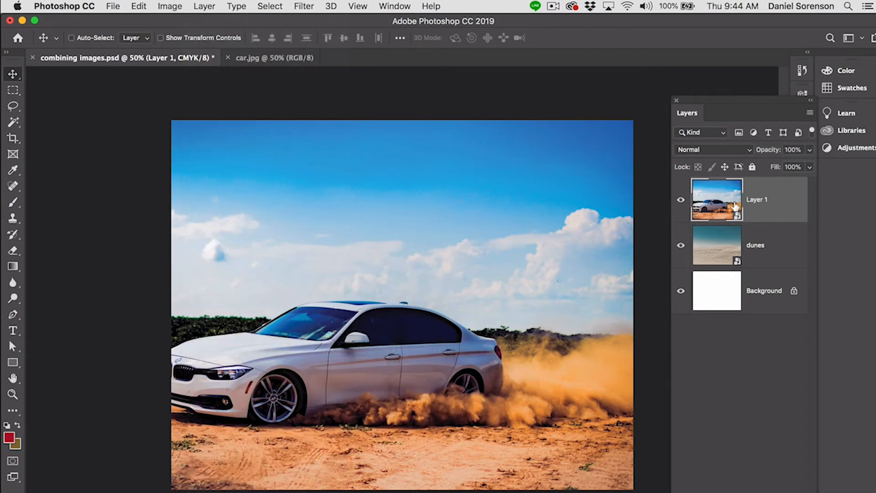
mouse_move(334, 186)
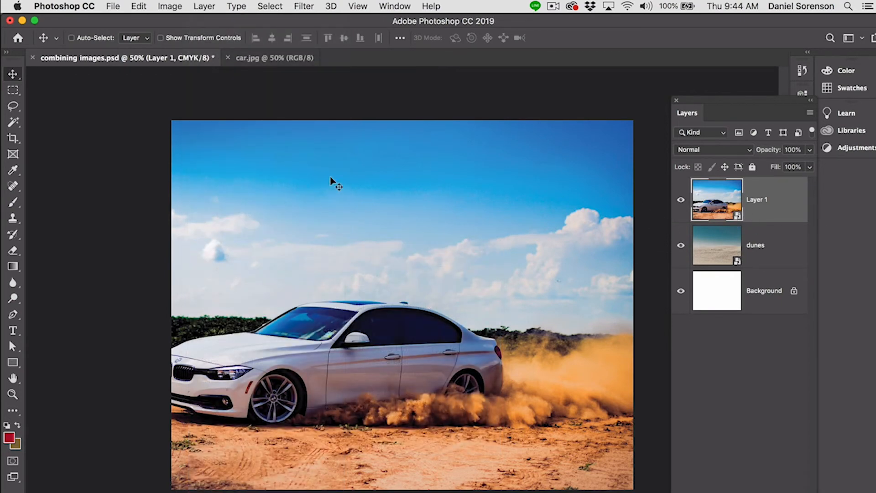
mouse_move(305, 28)
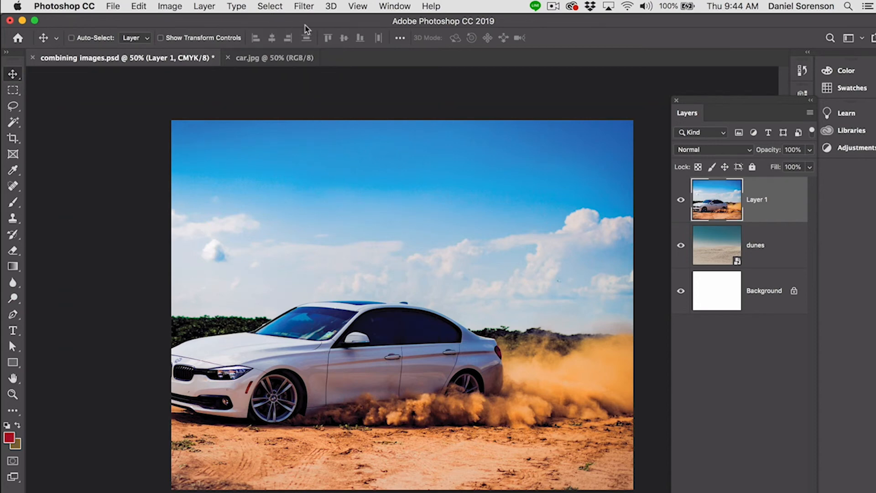
left_click(304, 6)
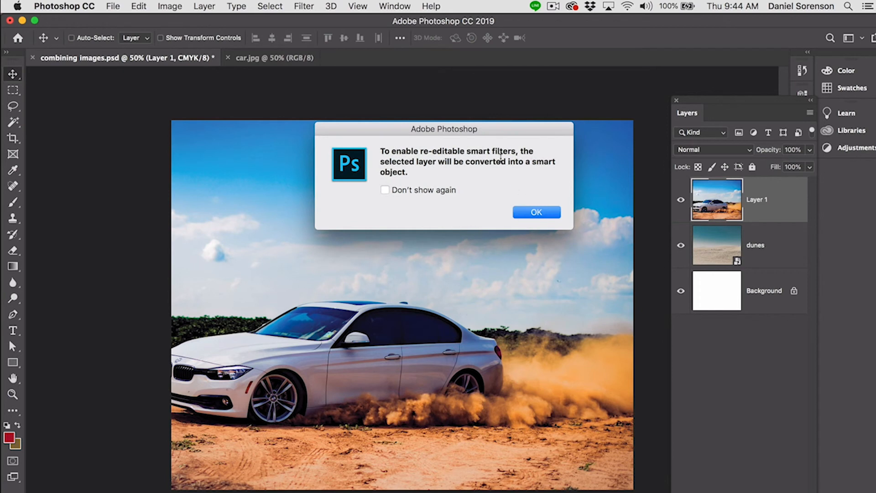
mouse_move(522, 274)
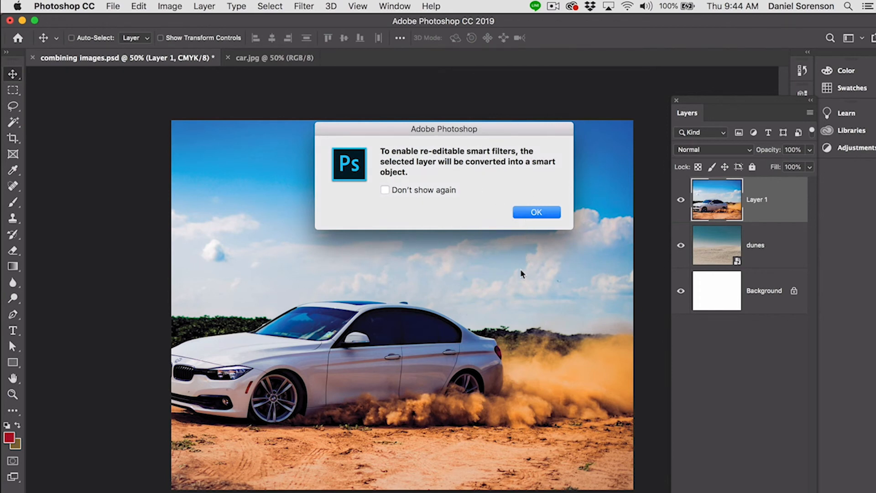
left_click(536, 212)
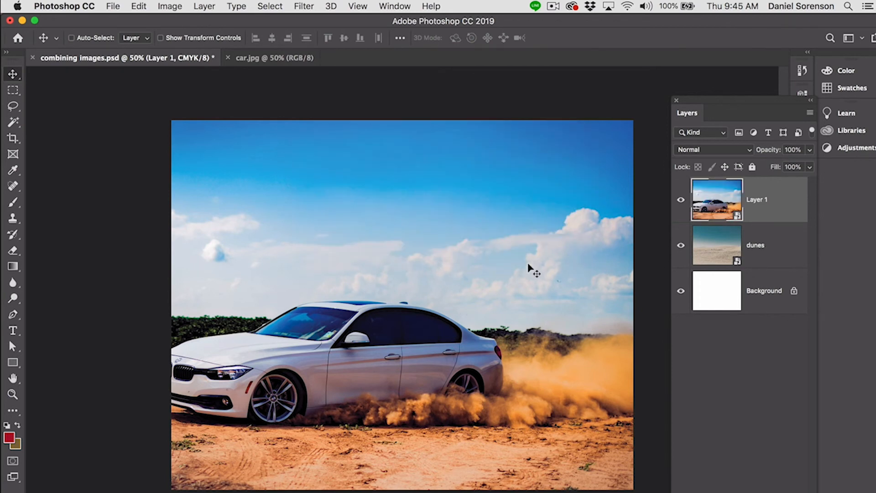
mouse_move(534, 268)
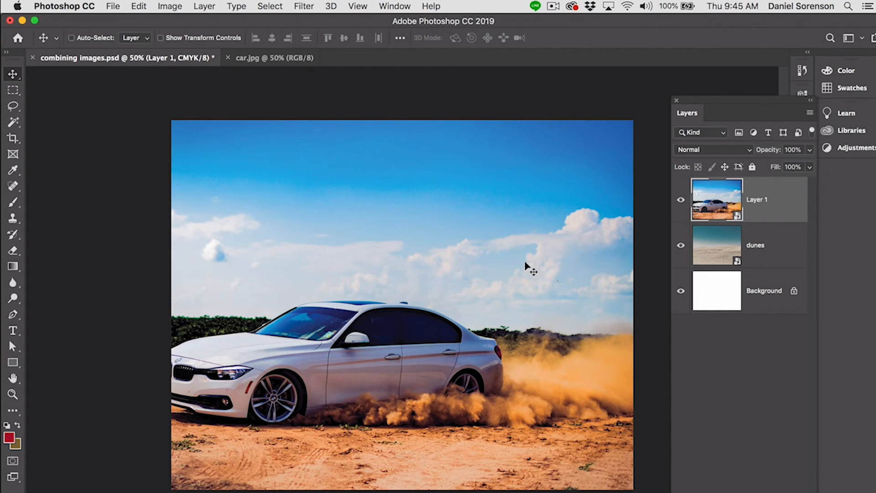
Start transforming the car smart object and press Return.
left_click(71, 37)
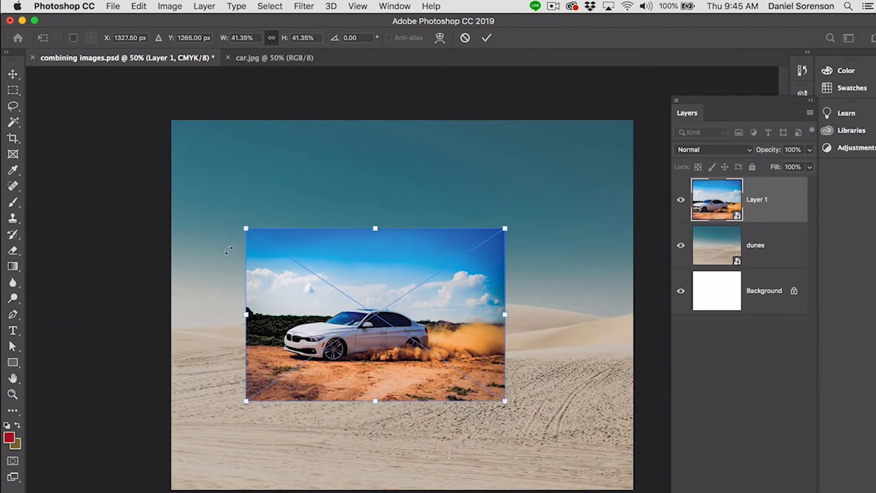
key("Return")
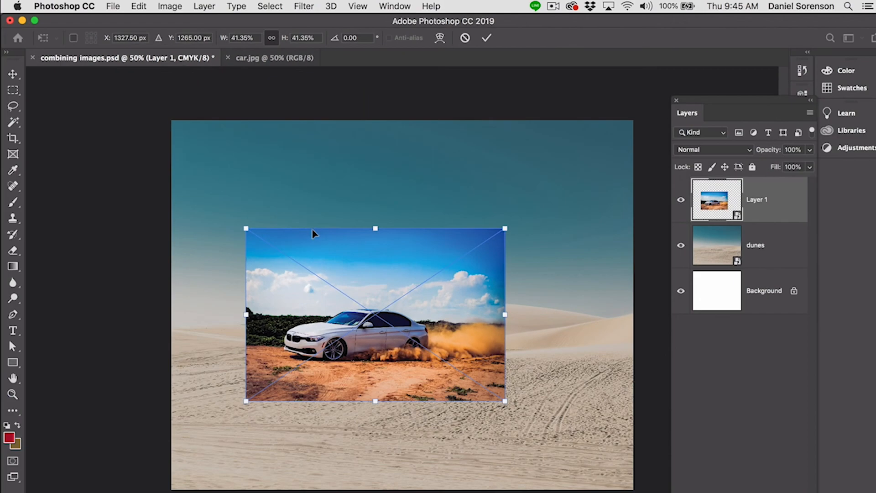
mouse_move(327, 138)
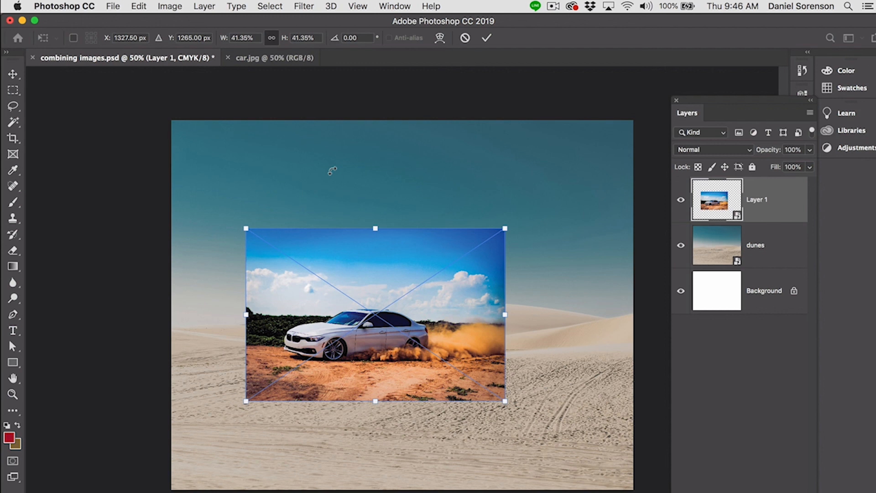
mouse_move(385, 168)
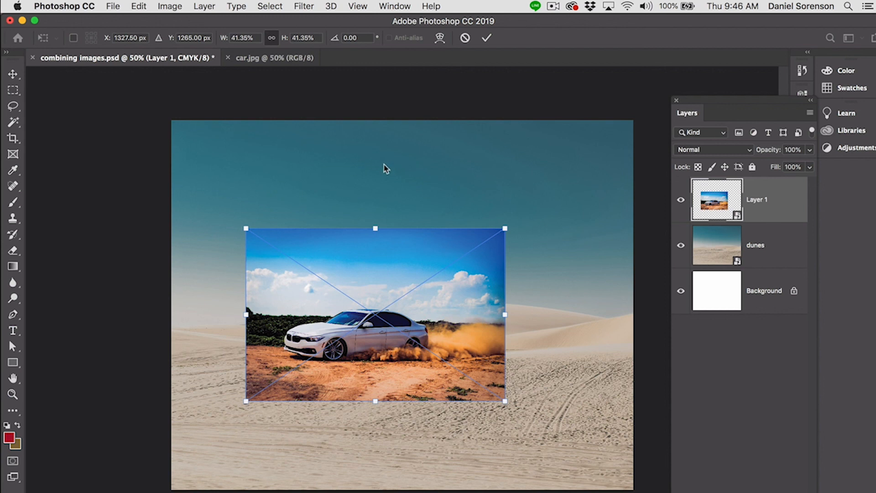